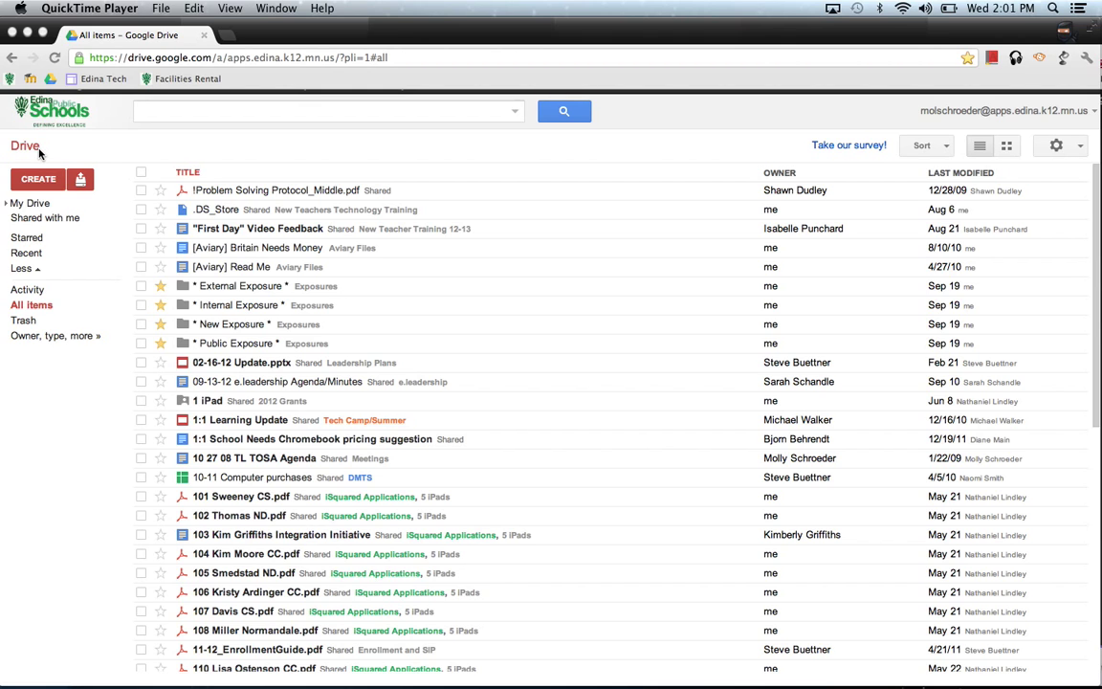
mouse_move(42, 189)
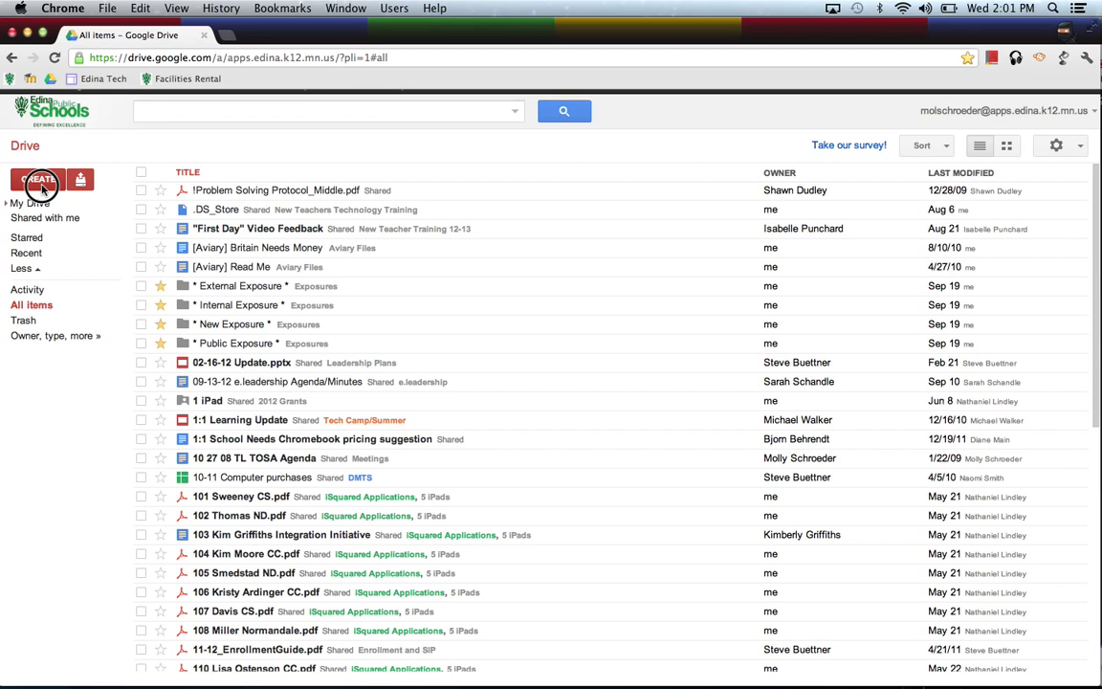
Step: Create a new folder named '12-13 Staff Meeting Notes' from the Create menu
click(39, 180)
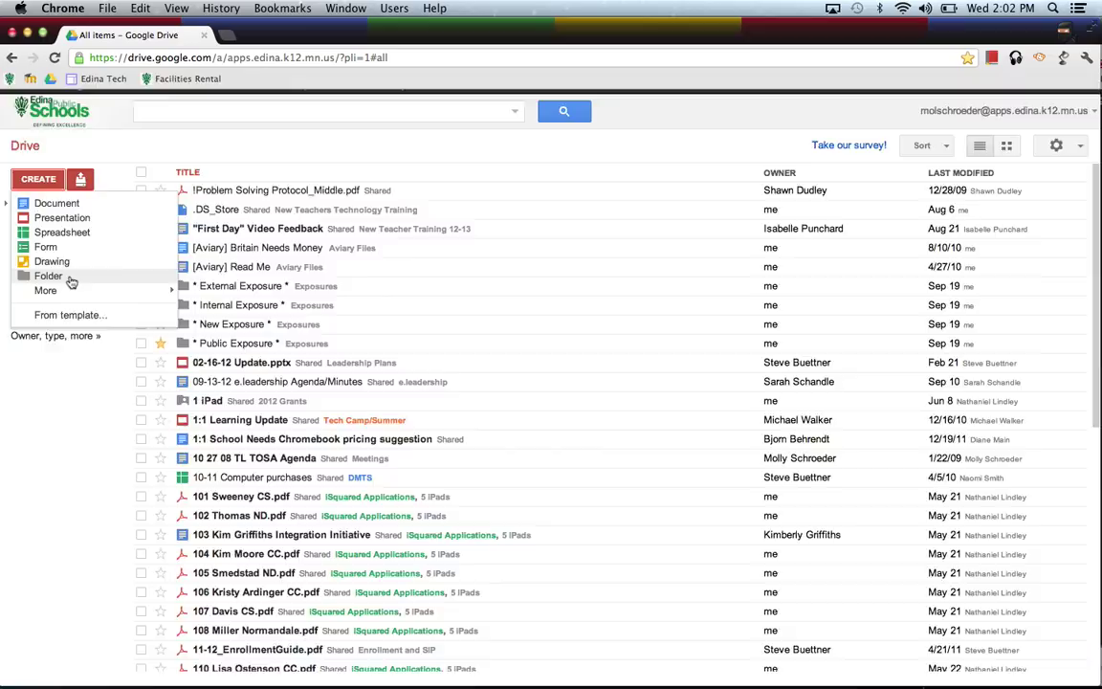
click(48, 276)
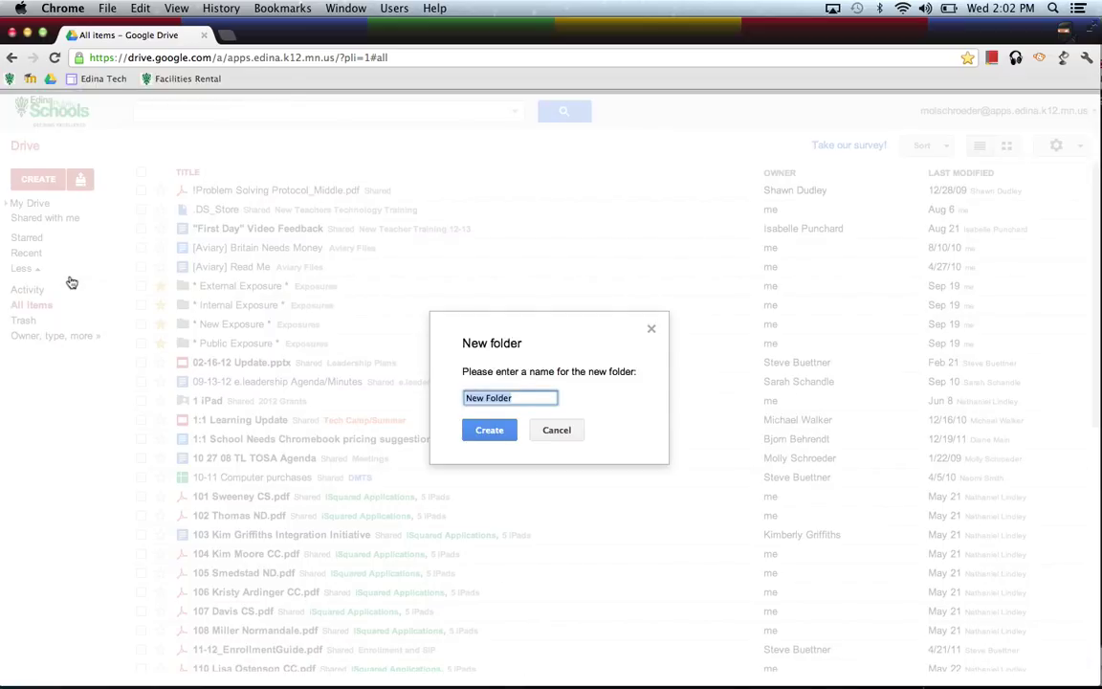
text(12-13 Sta)
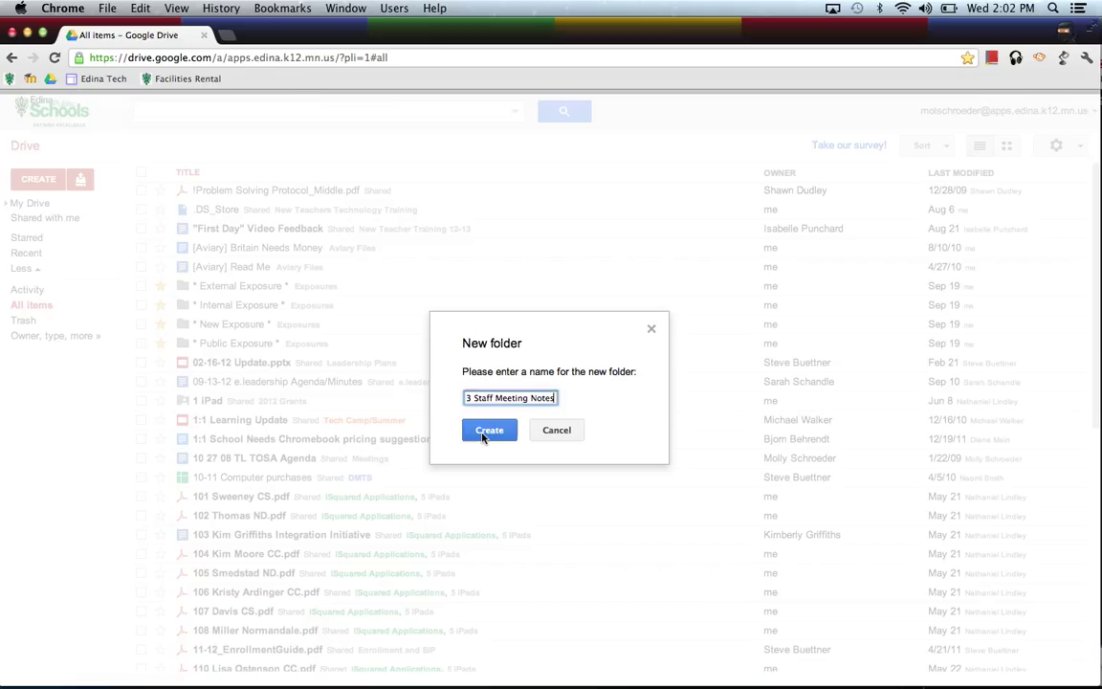
click(490, 429)
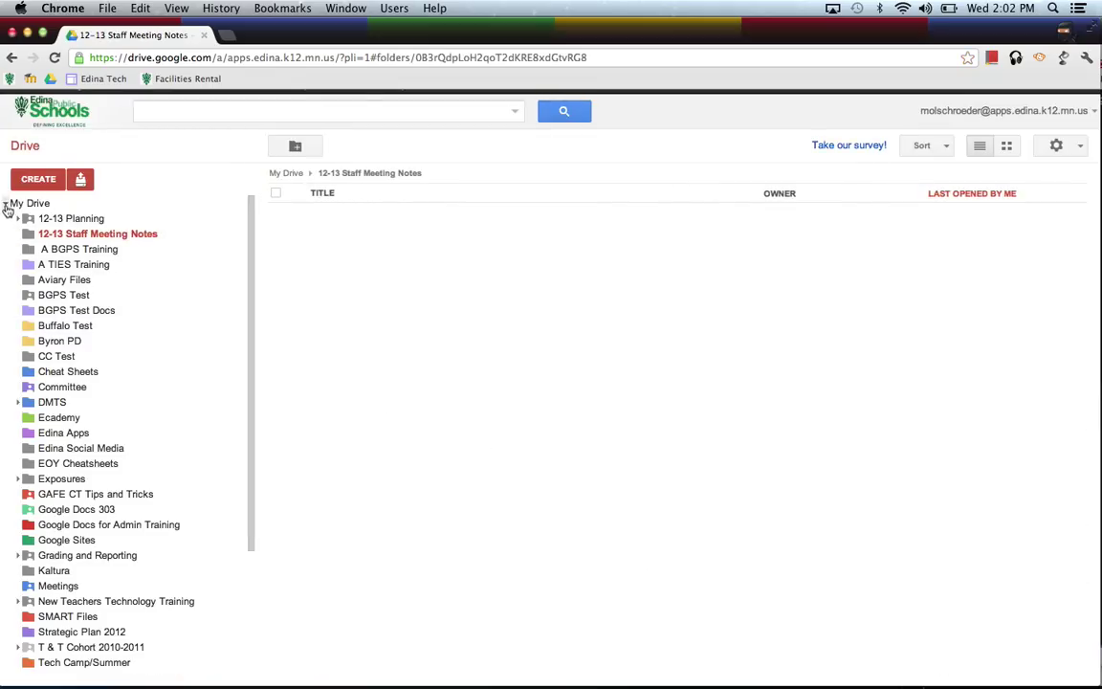
click(7, 203)
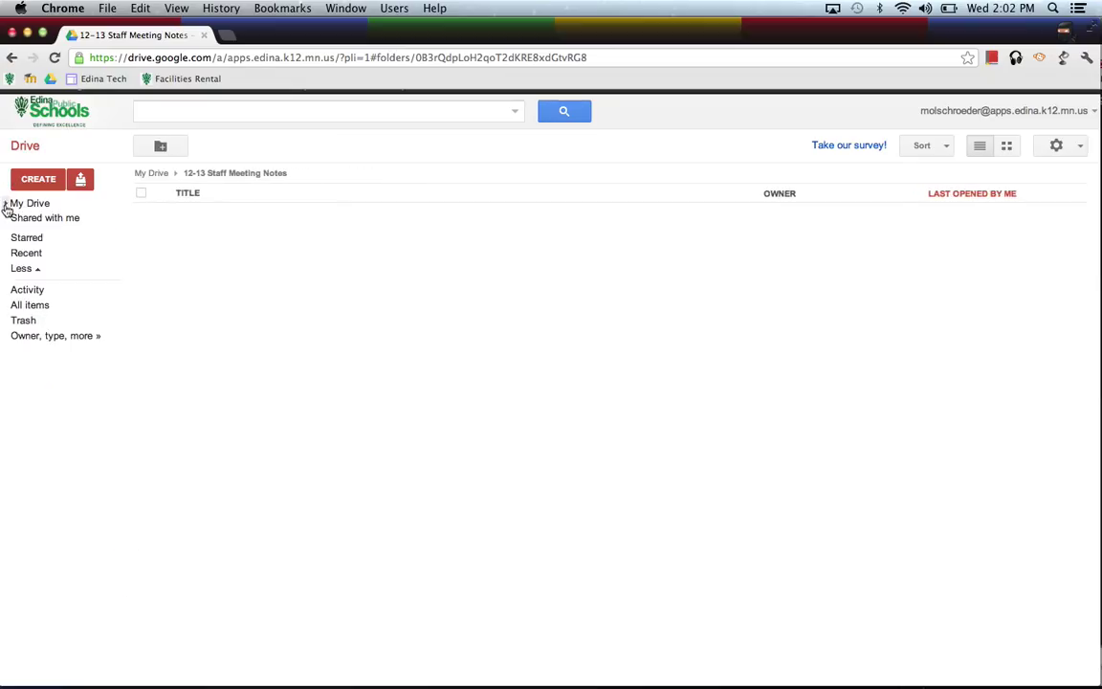
click(7, 203)
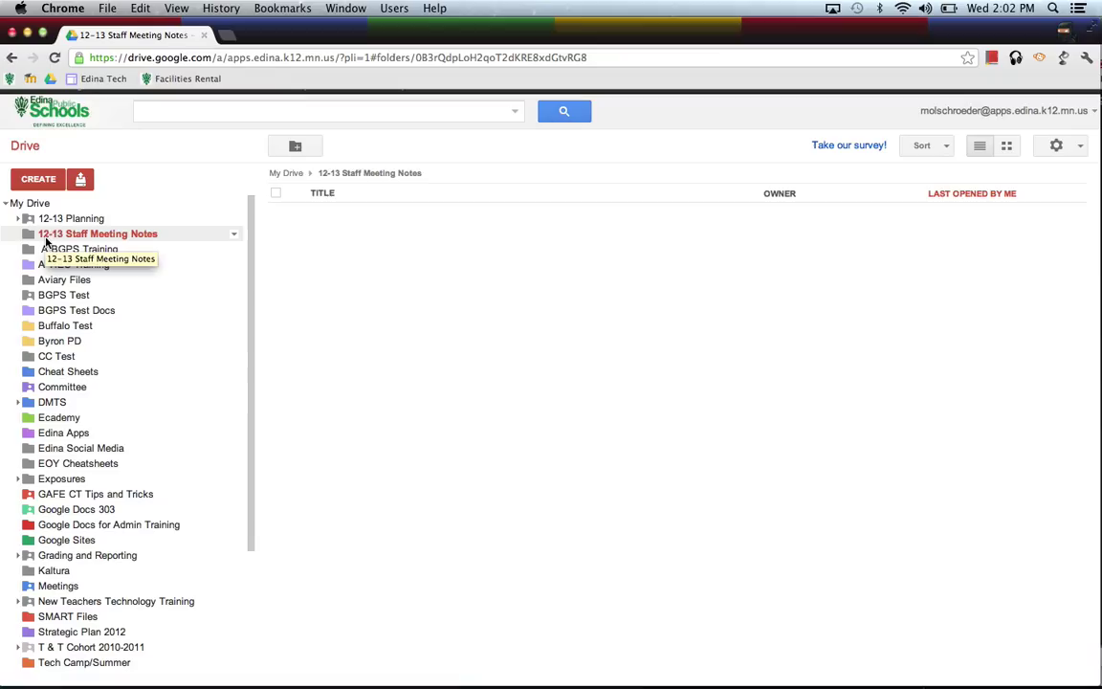
mouse_move(134, 249)
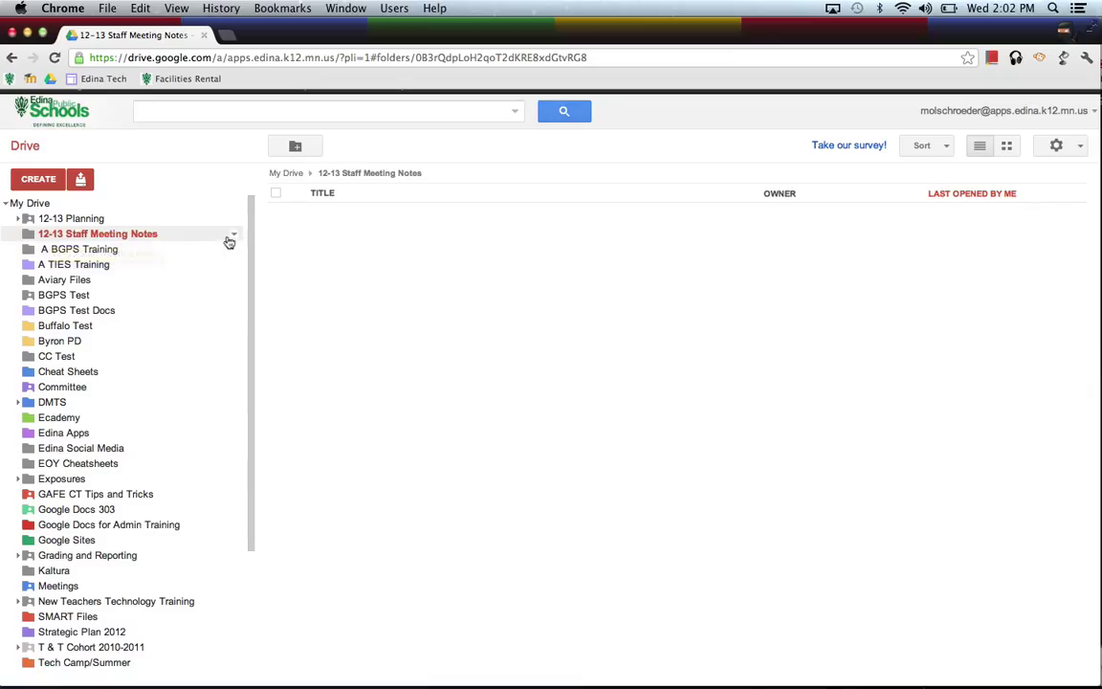
Step: Change the '12-13 Staff Meeting Notes' folder colour to Vern fern green
click(234, 237)
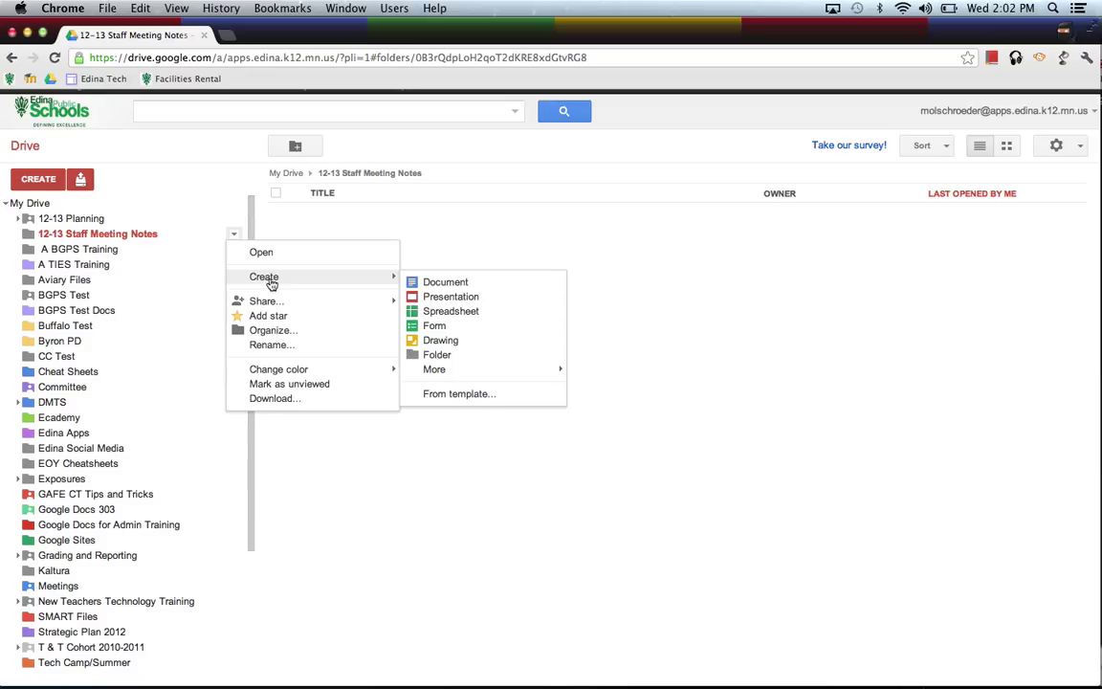
mouse_move(268, 316)
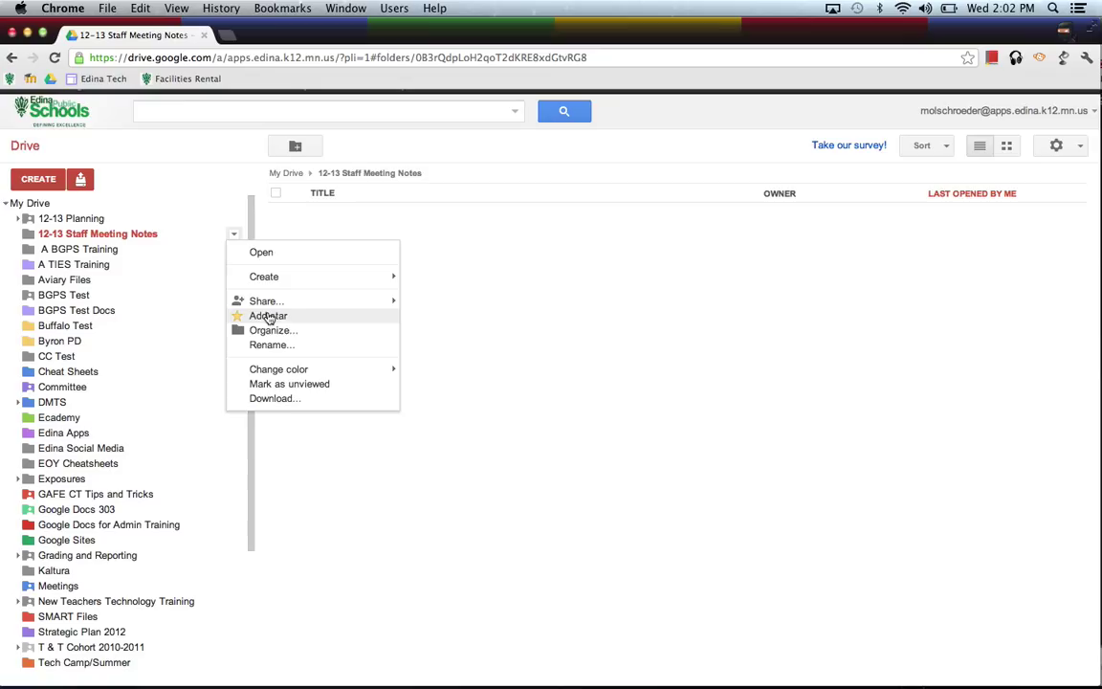
mouse_move(268, 345)
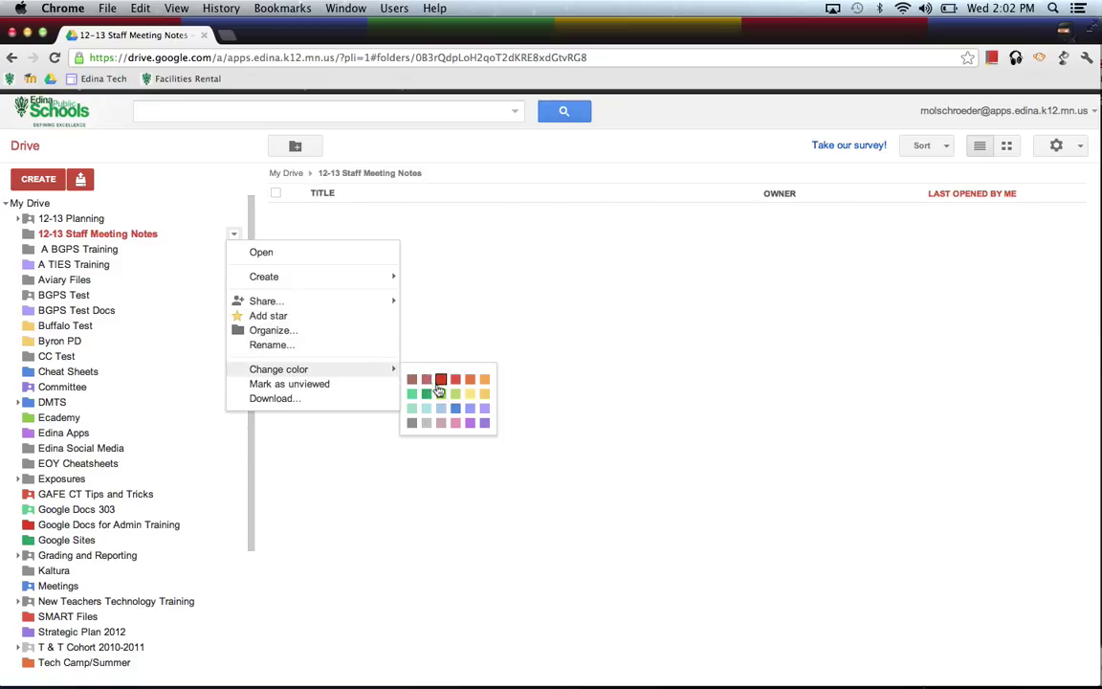
mouse_move(427, 394)
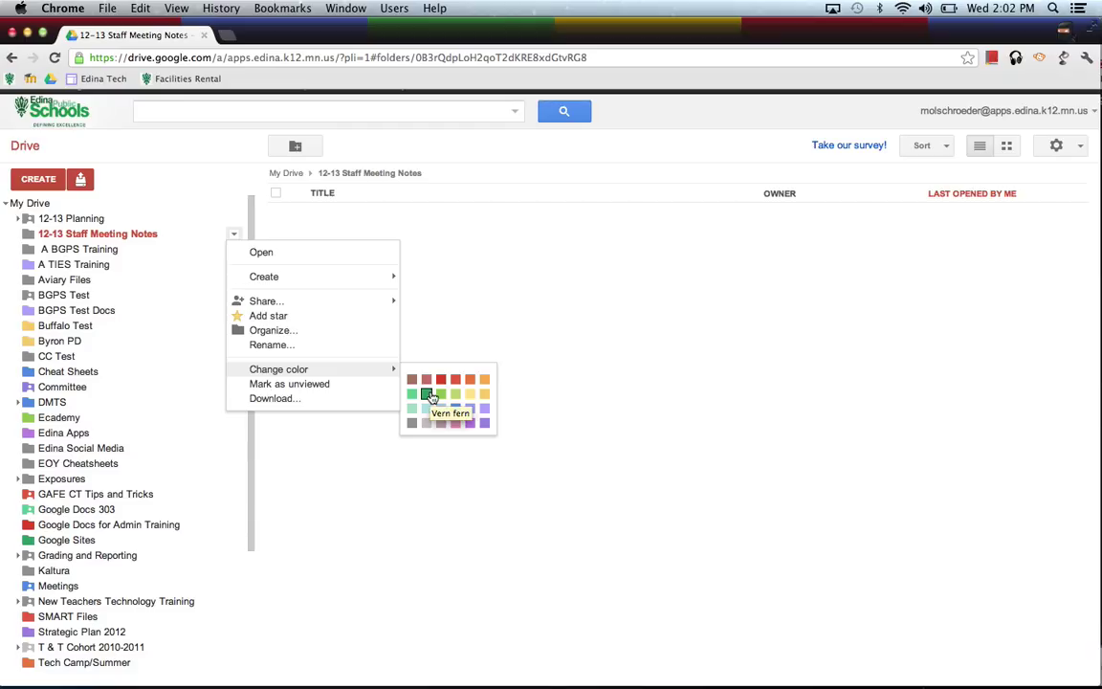
click(425, 395)
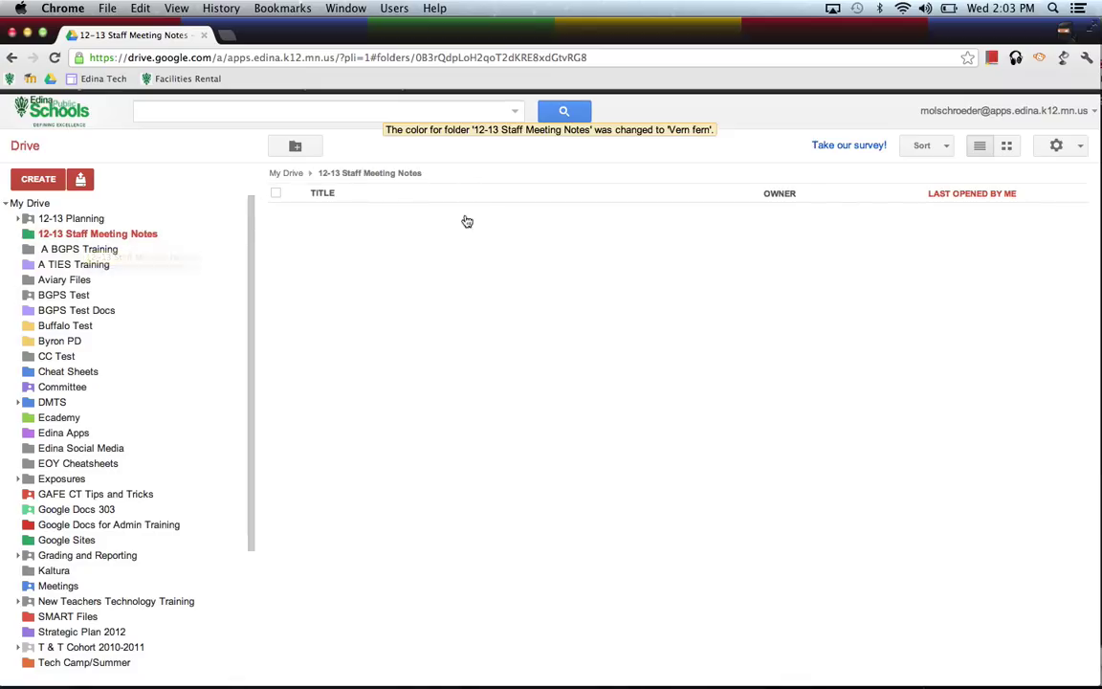
mouse_move(427, 289)
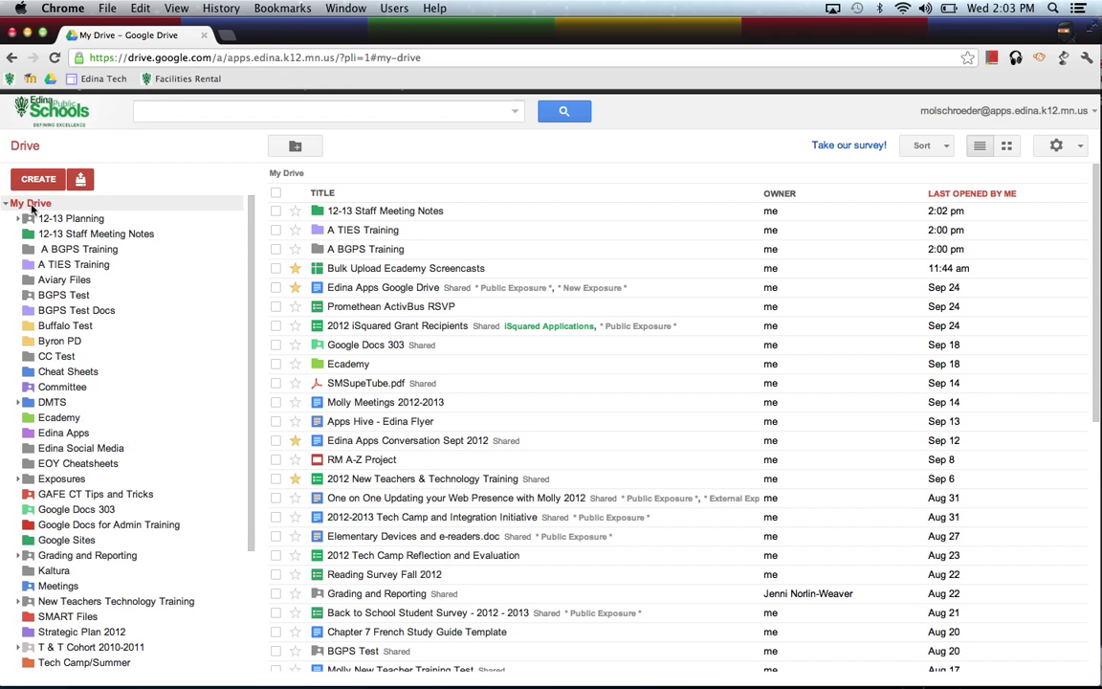
click(387, 210)
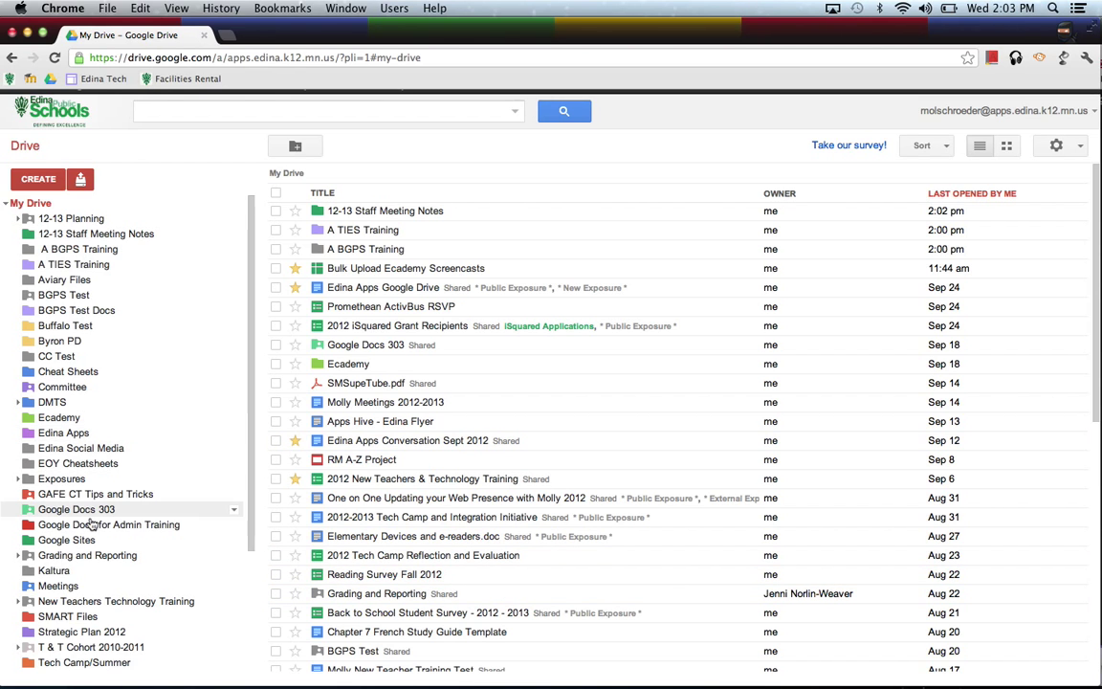
mouse_move(109, 524)
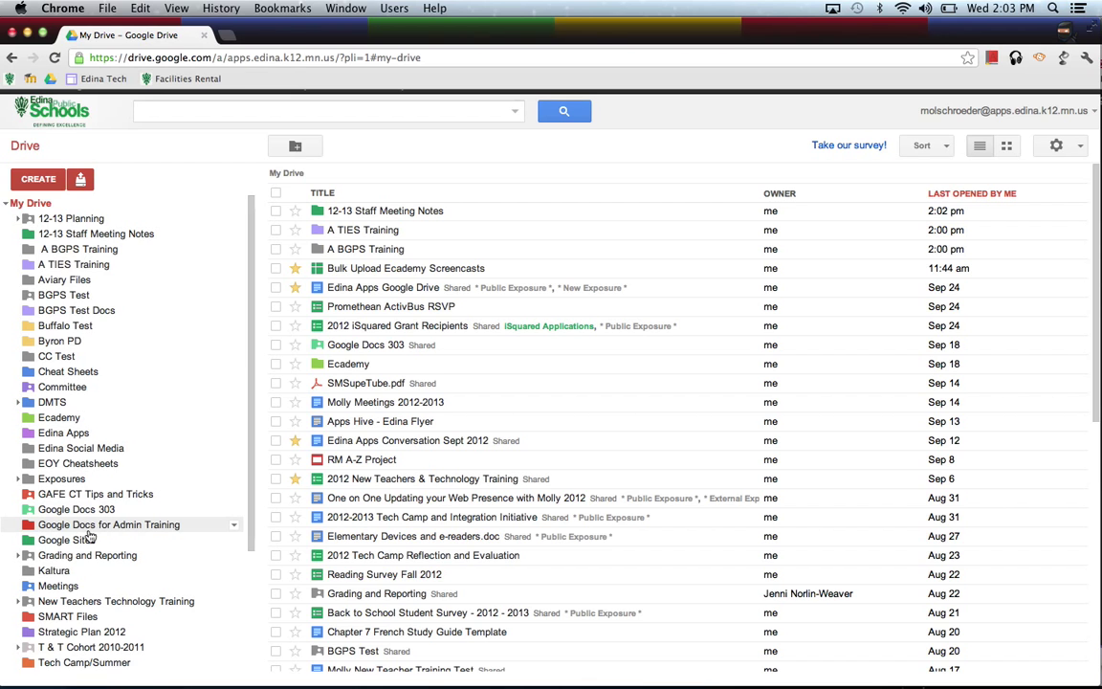
mouse_move(109, 524)
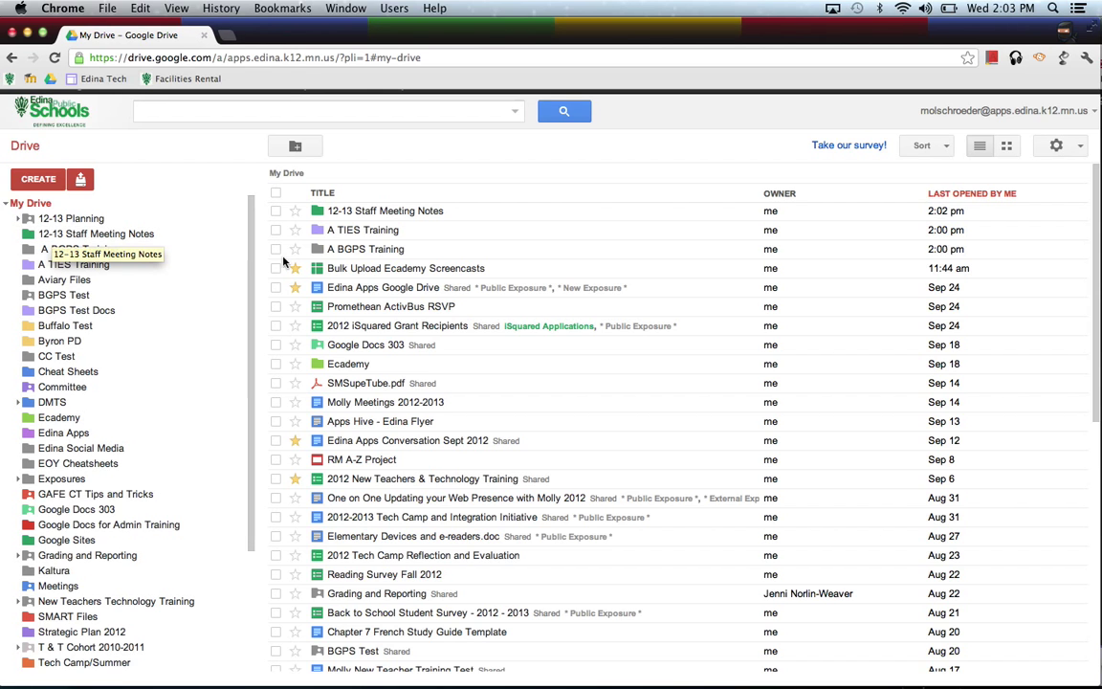
click(406, 268)
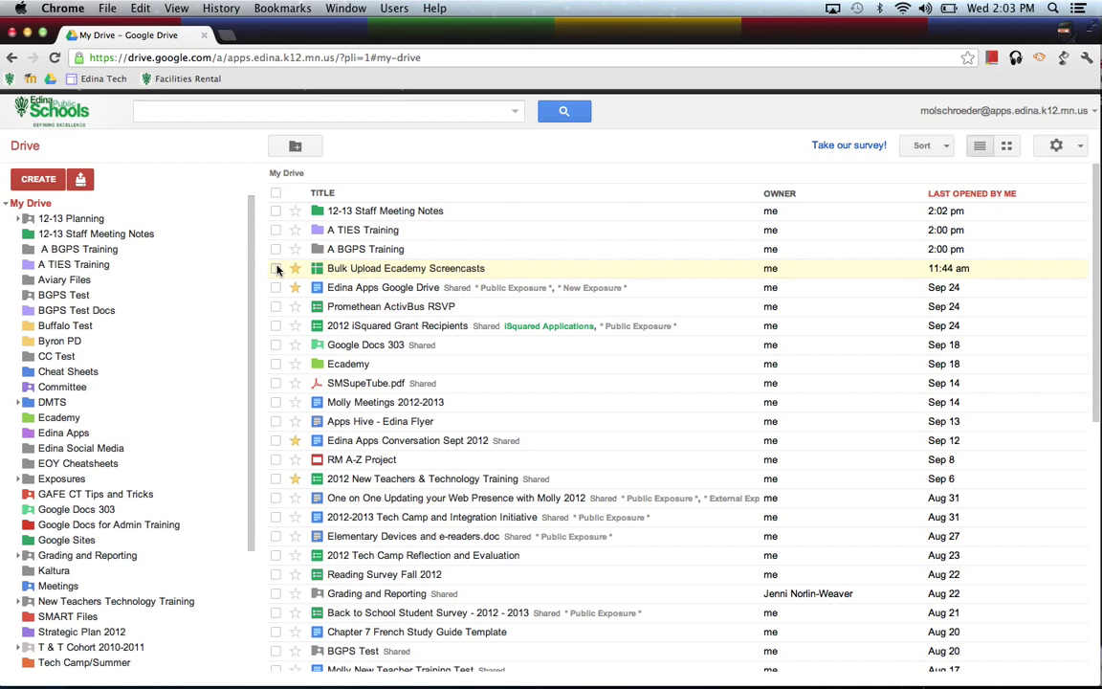
Step: Select the top My Drive files, including Edina Apps Google Drive, and start organizing them into a folder
click(276, 287)
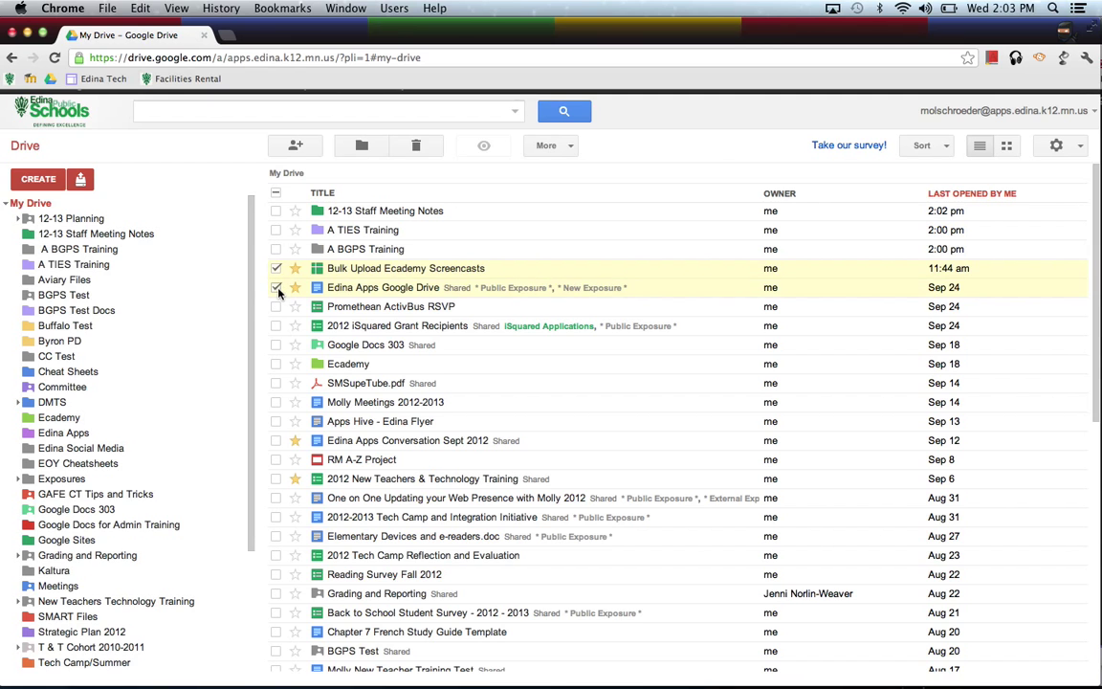
click(276, 306)
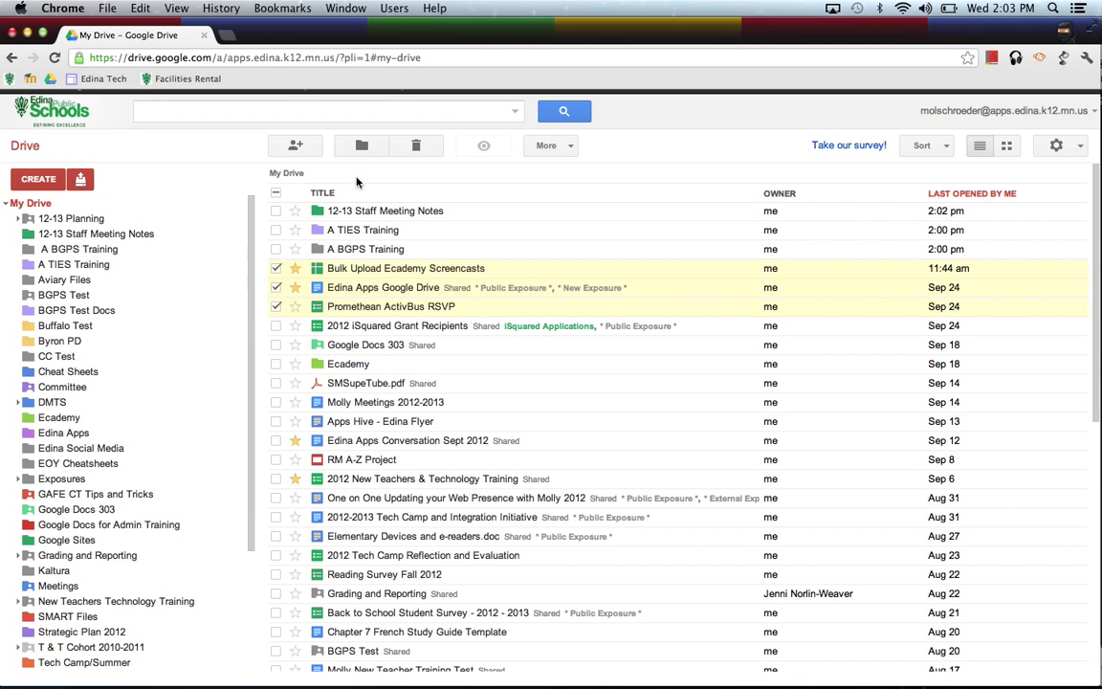
mouse_move(362, 145)
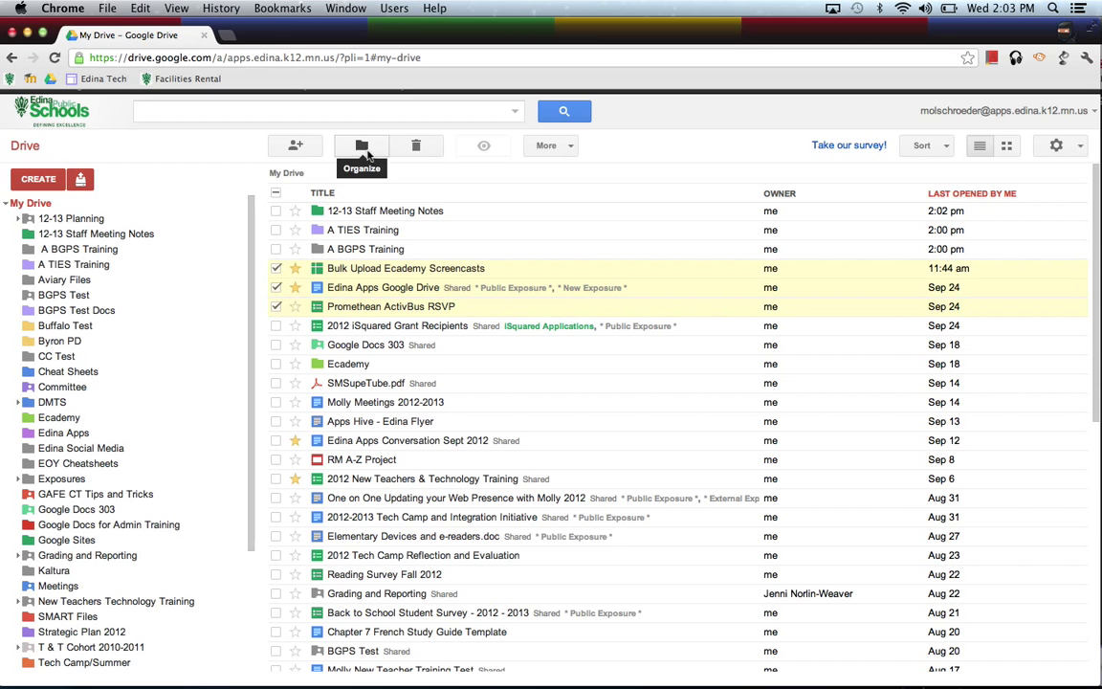
mouse_move(362, 145)
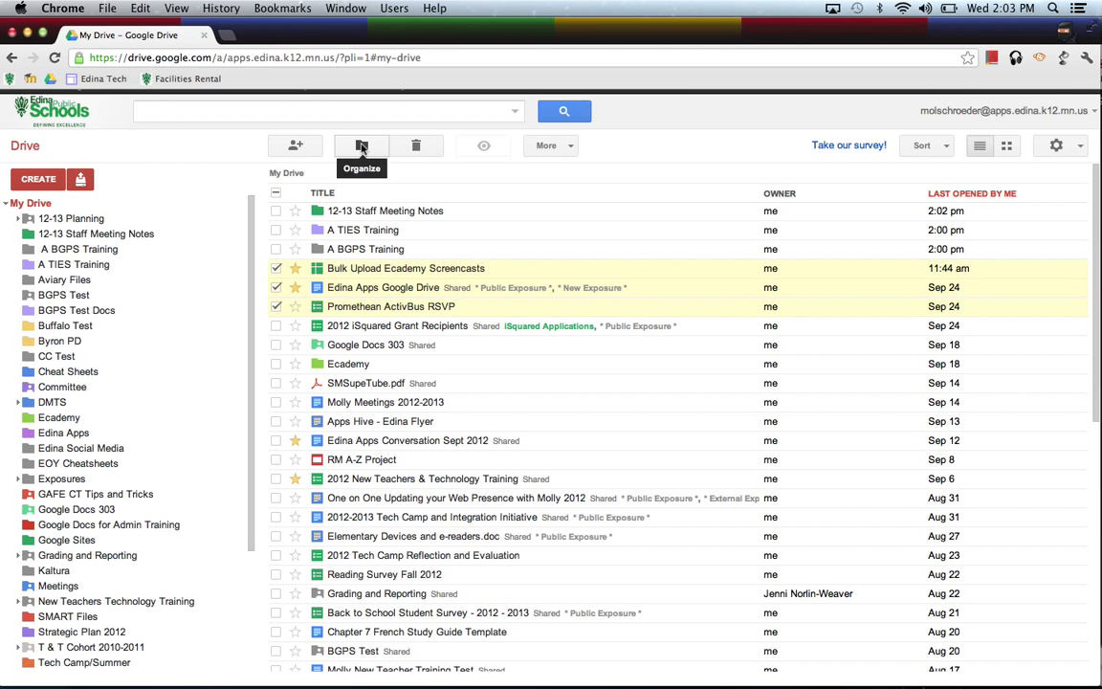
click(362, 145)
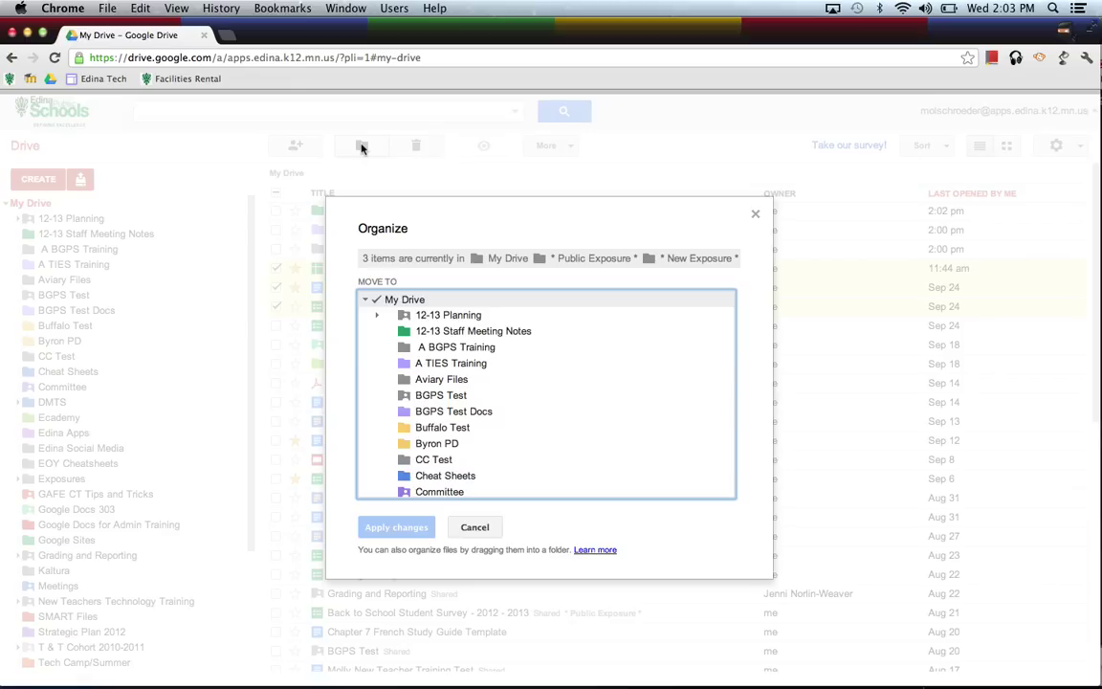
mouse_move(398, 333)
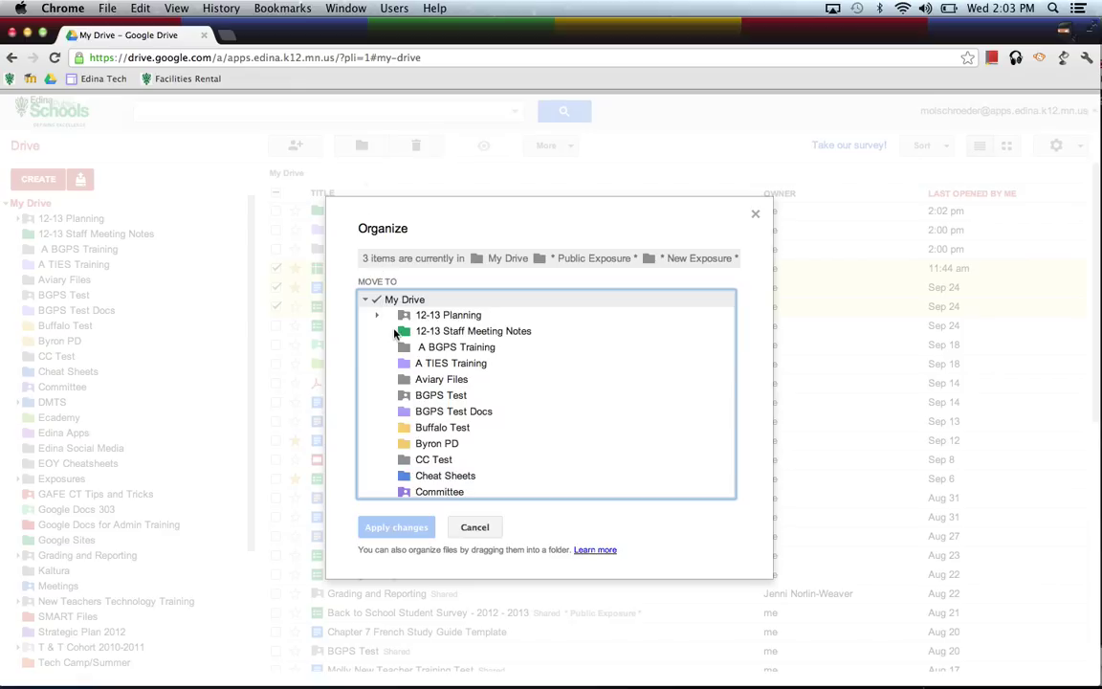
Step: Choose '12-13 Staff Meeting Notes' as the destination and apply the move
click(473, 329)
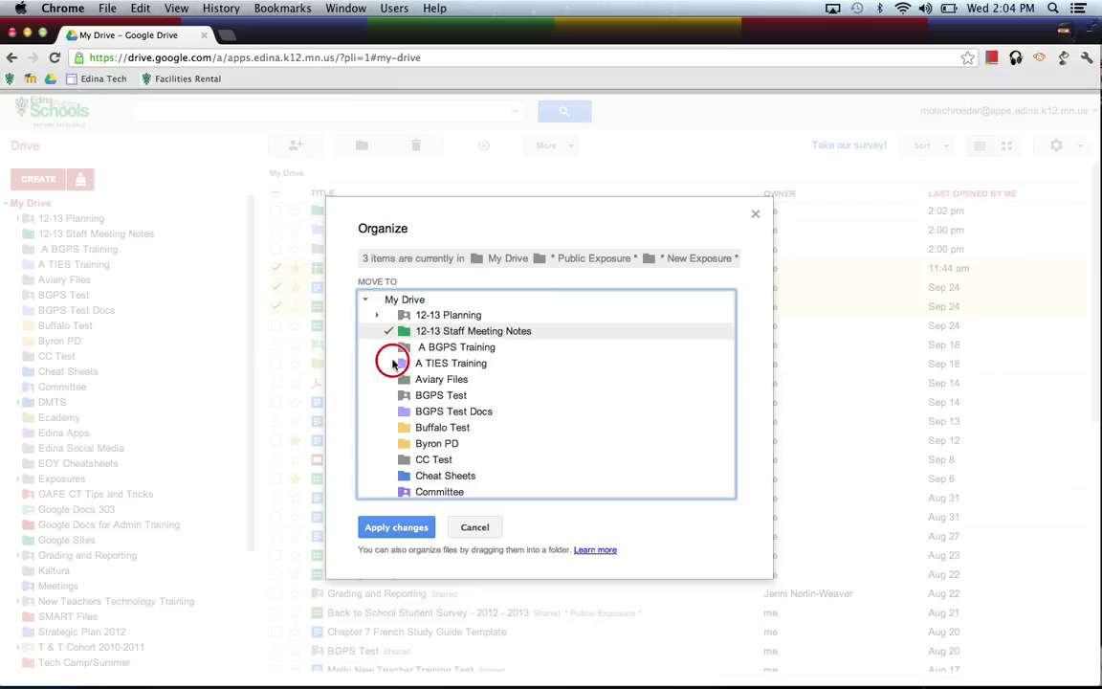
click(389, 364)
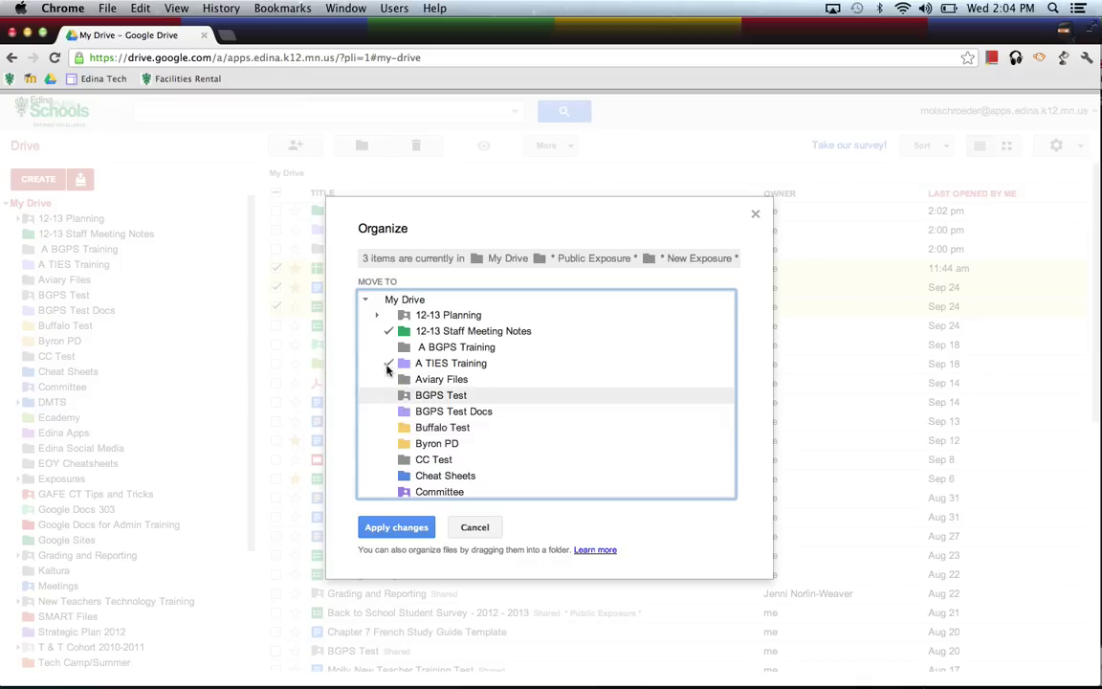
mouse_move(451, 363)
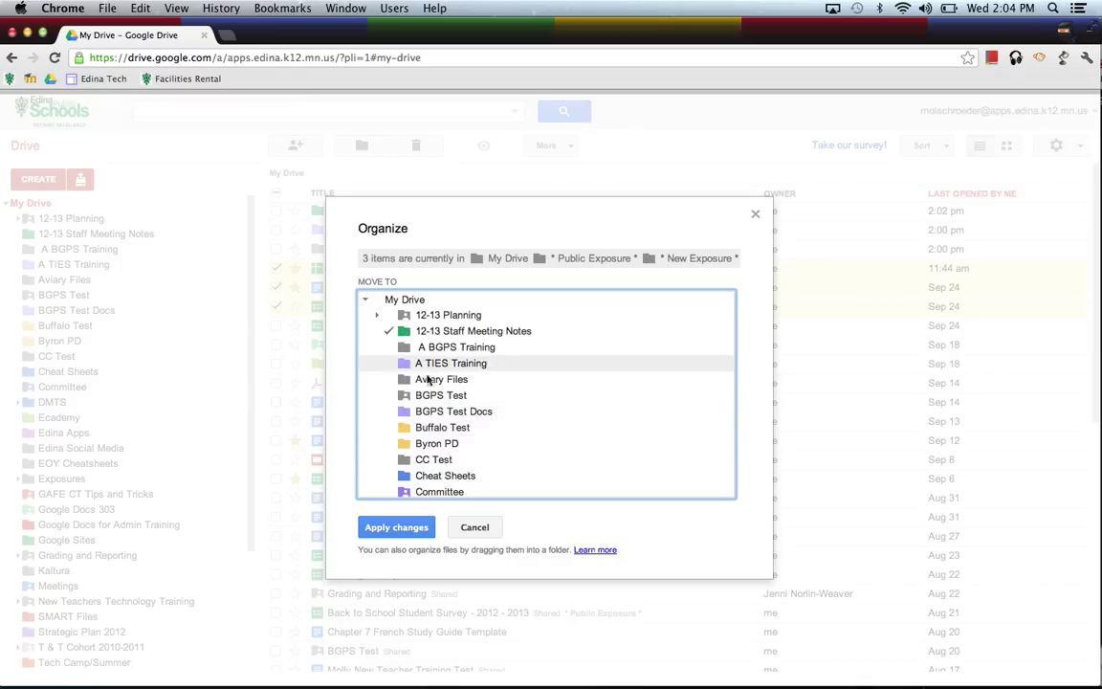
click(397, 528)
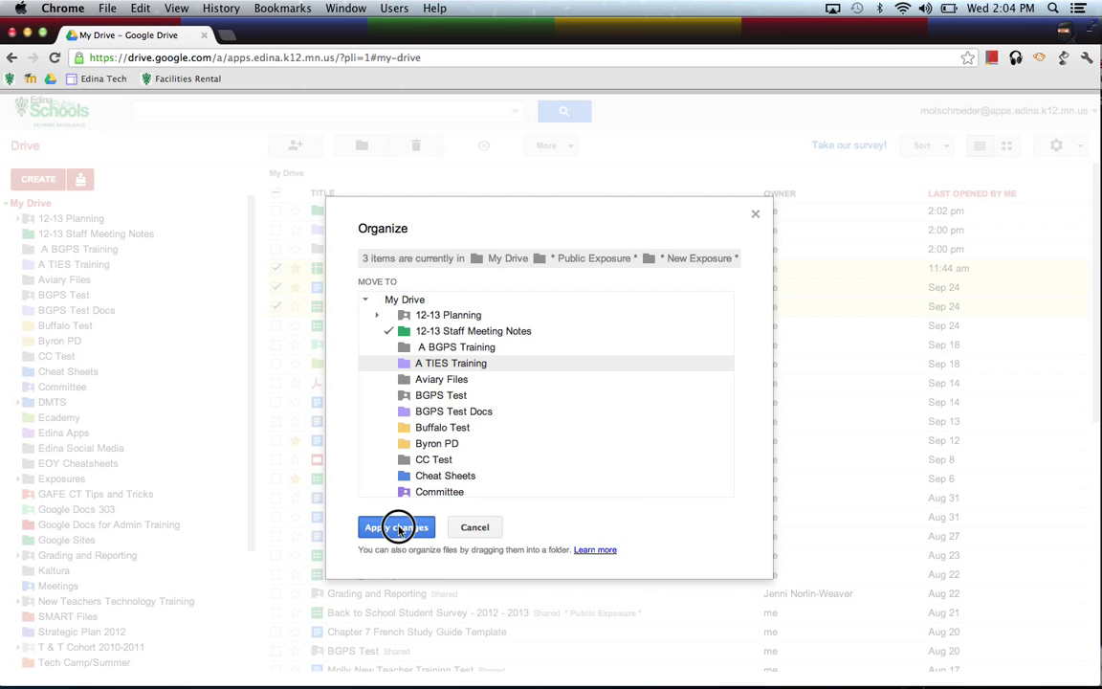
click(396, 528)
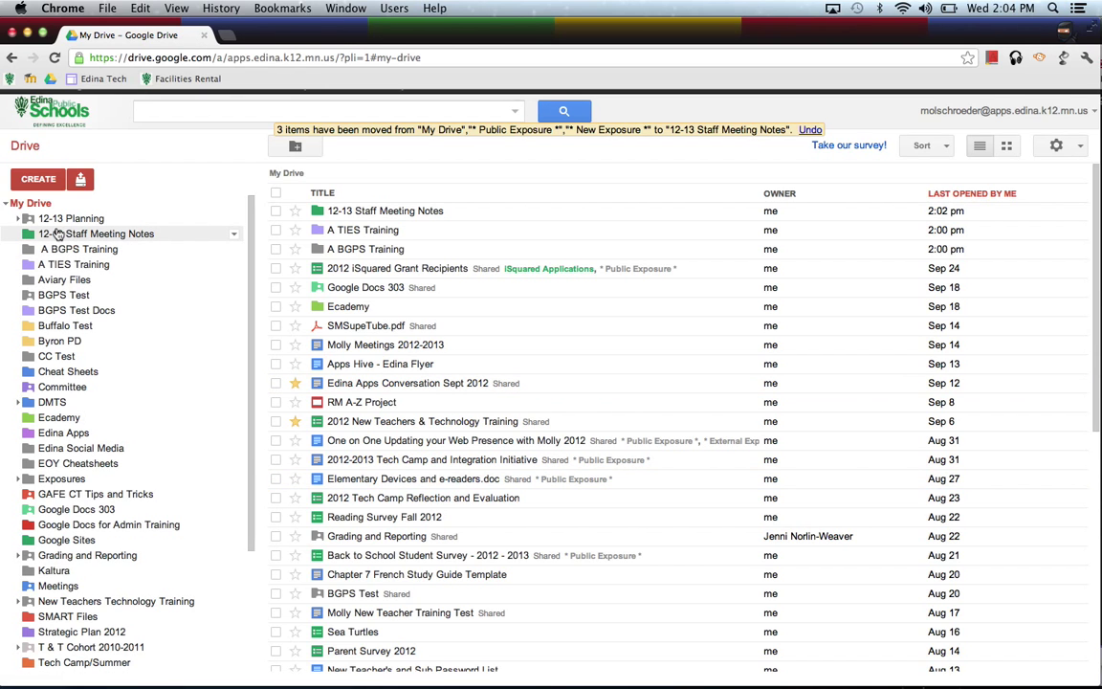
Step: Open the folder from the sidebar, revisit My Drive, and confirm the three documents sit inside it
click(96, 233)
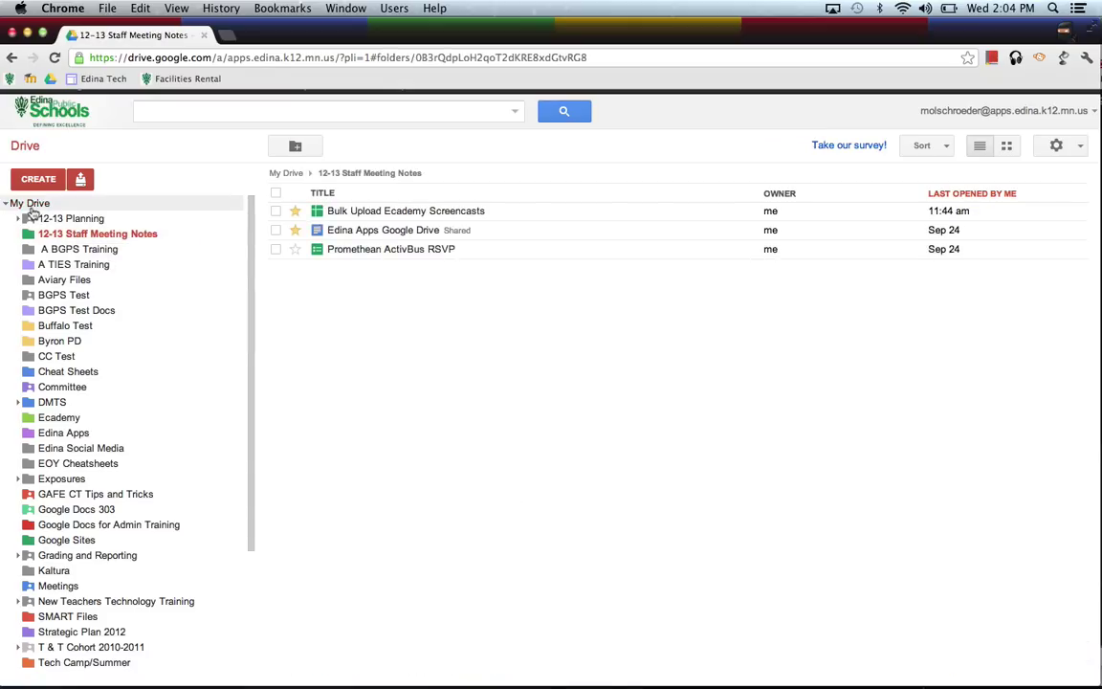
click(28, 202)
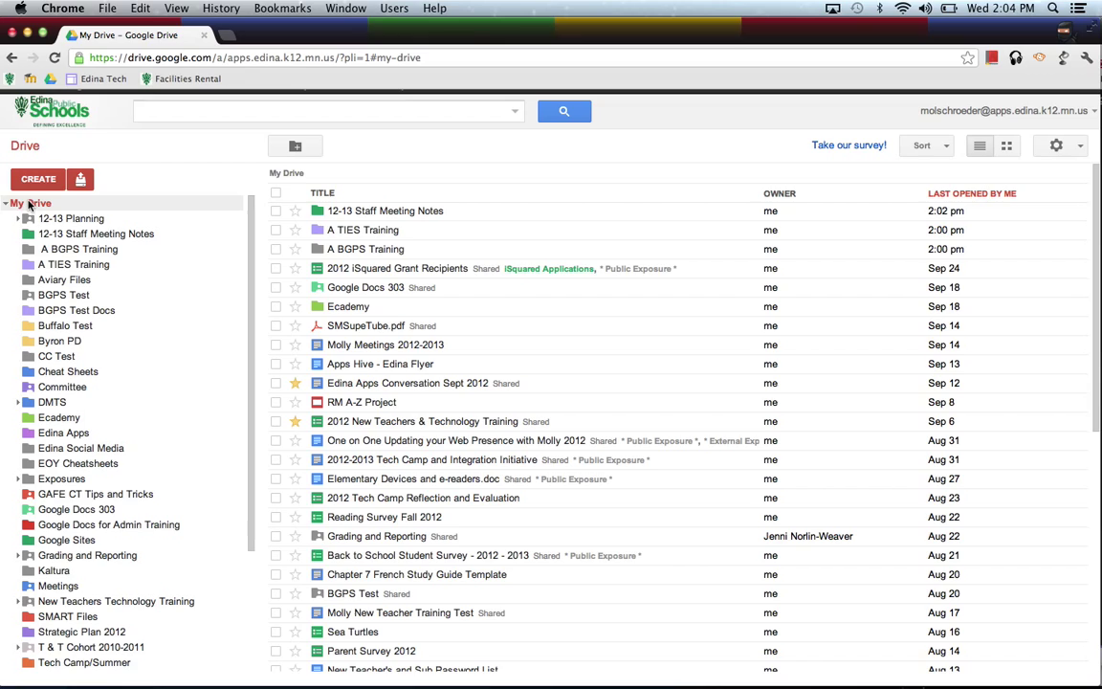
scroll(down, 3)
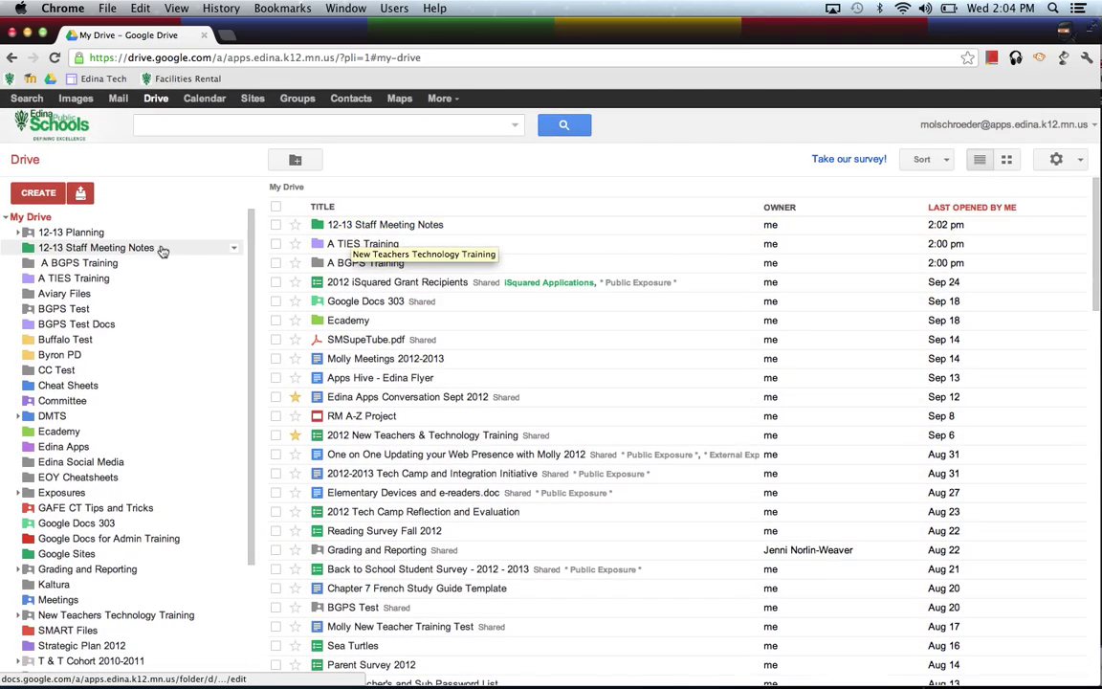
click(96, 247)
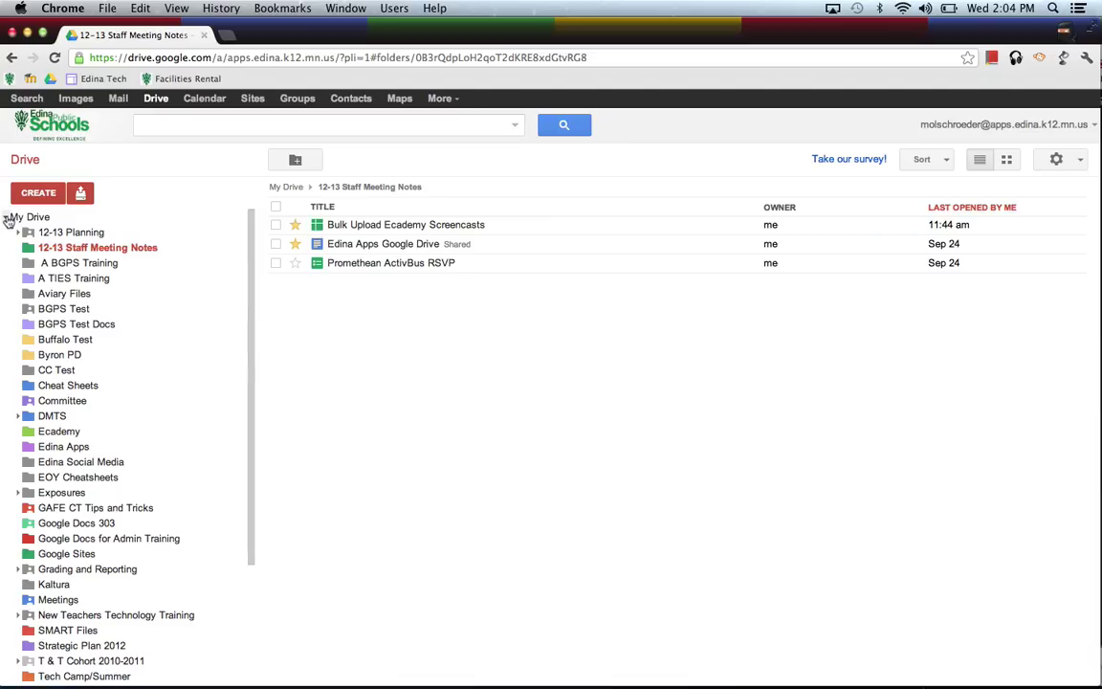
click(12, 218)
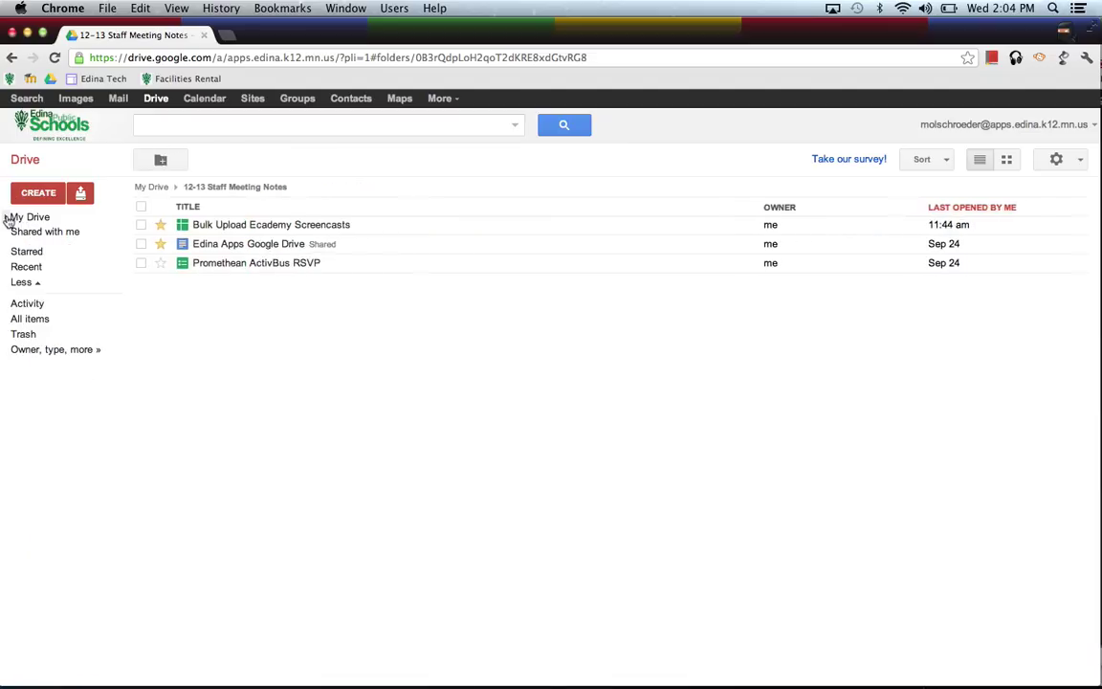
Step: Show All items and sort the list by Last edited by me
click(30, 318)
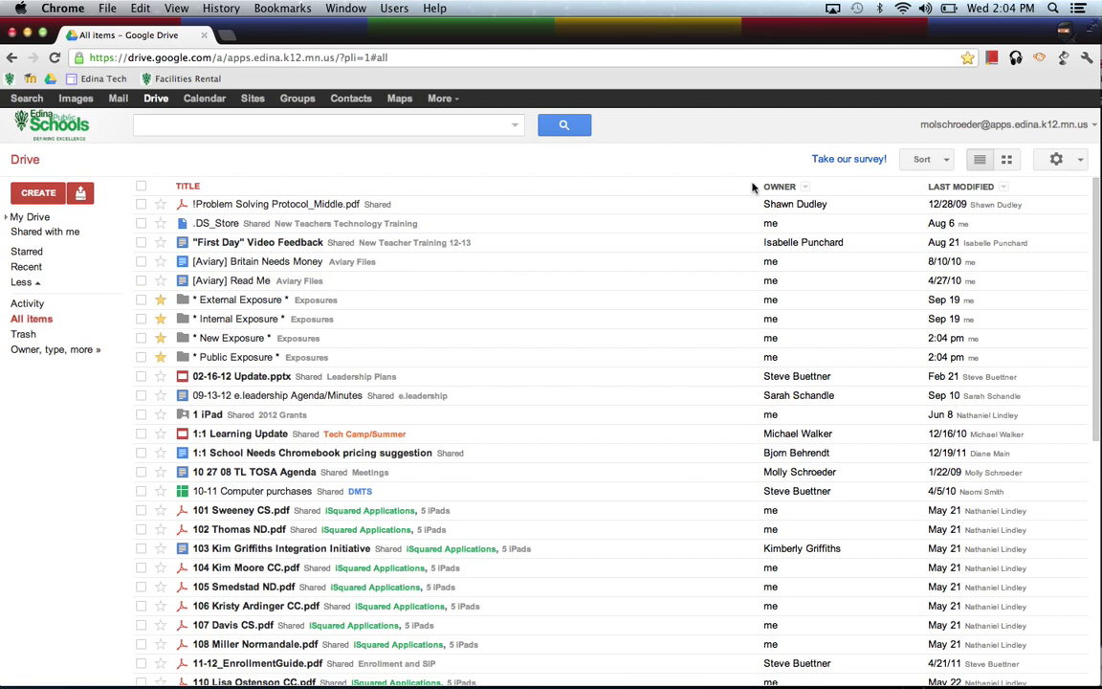
click(926, 158)
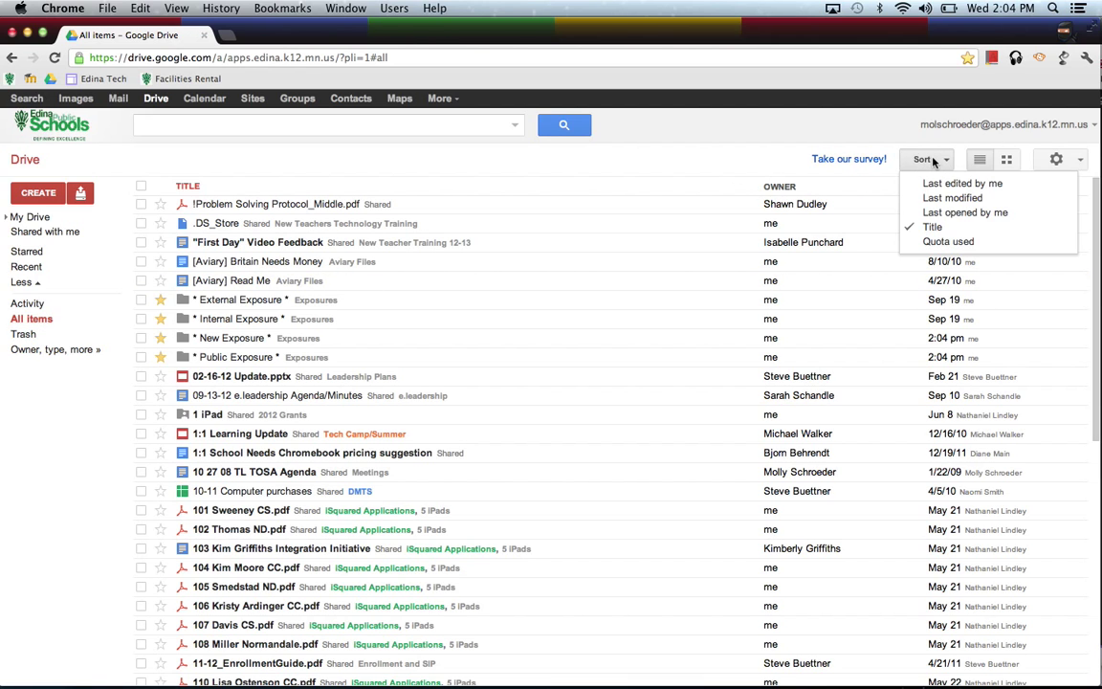
mouse_move(961, 184)
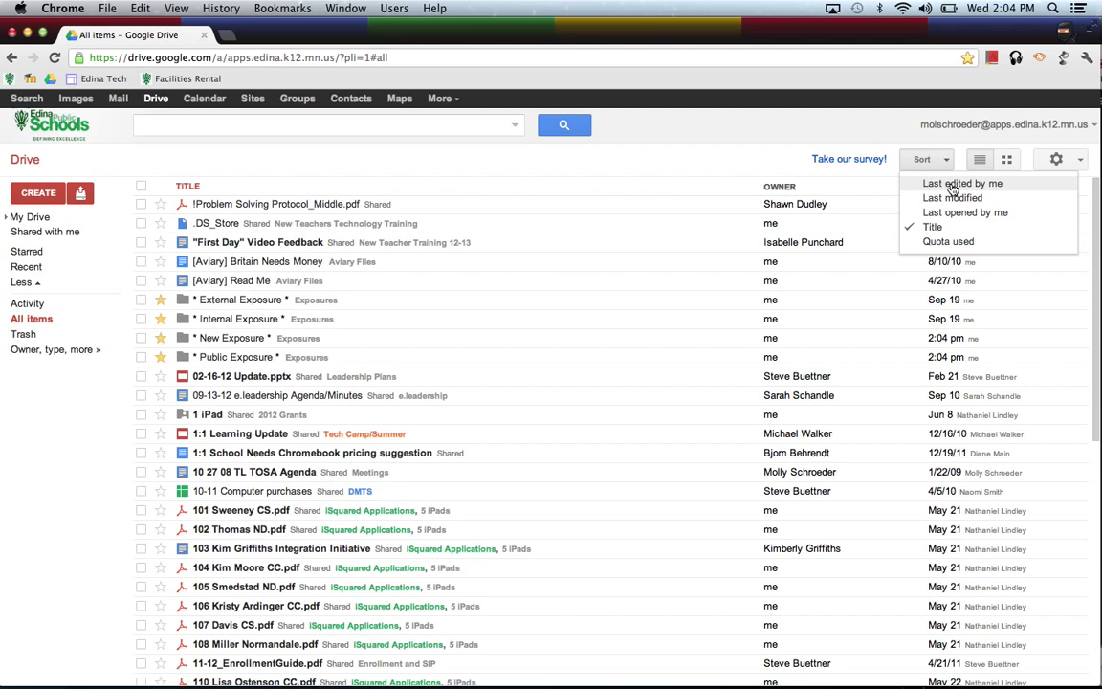
click(961, 183)
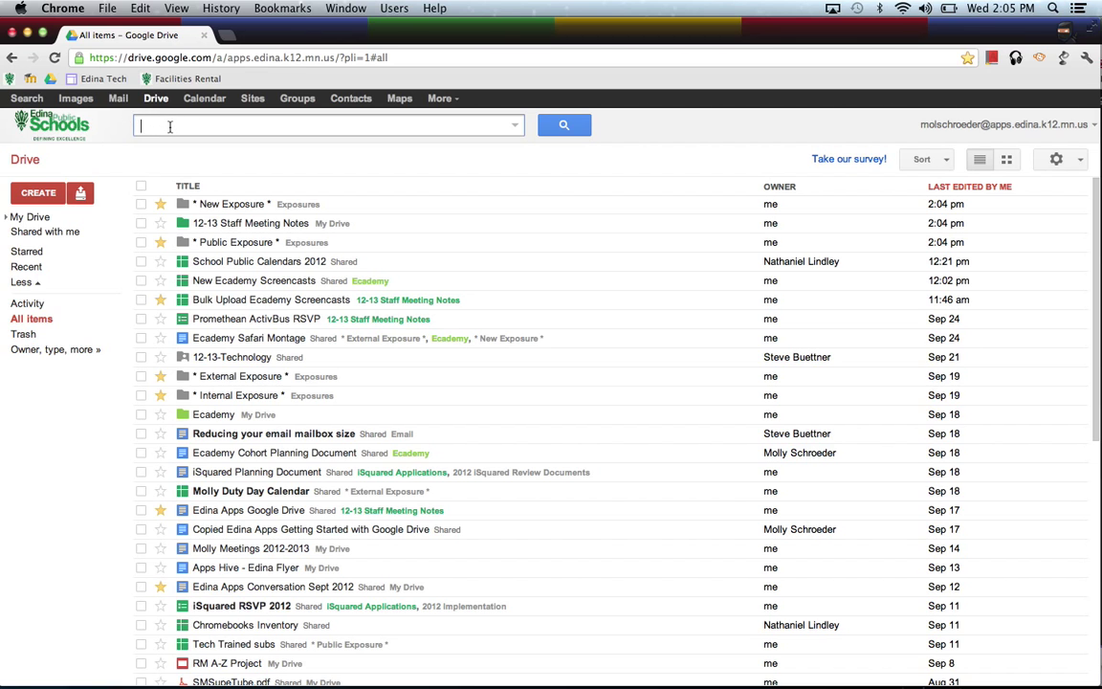
mouse_move(107, 130)
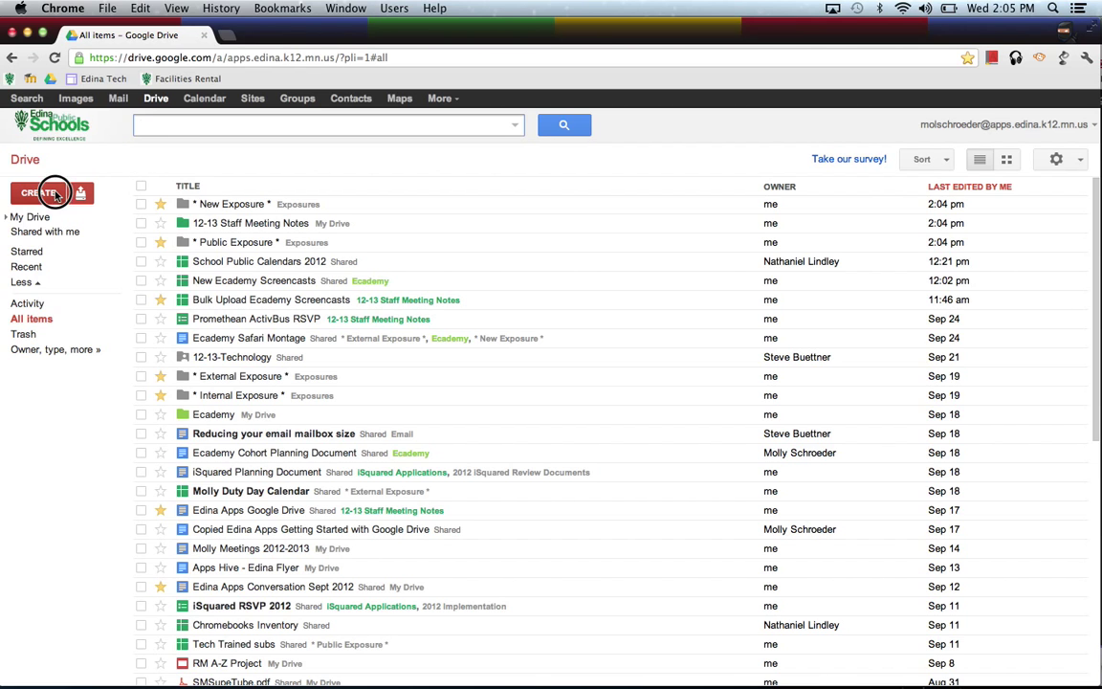
Step: Expand the My Drive folder tree to list its folders, including 12-13 Staff Meeting Notes
click(38, 191)
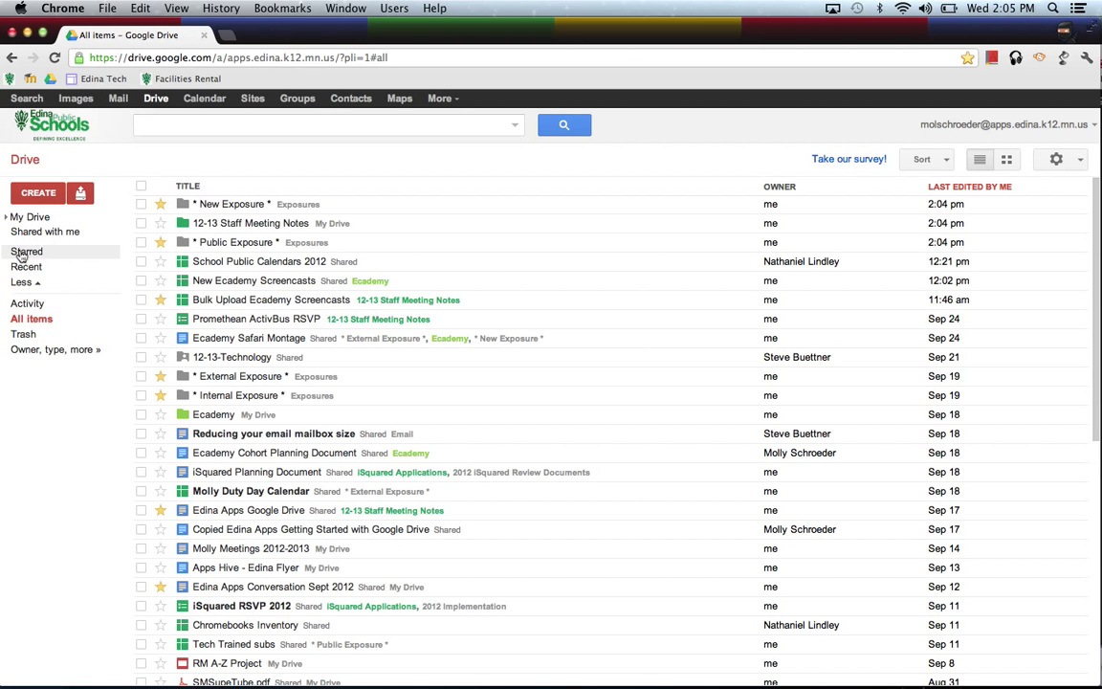
click(29, 218)
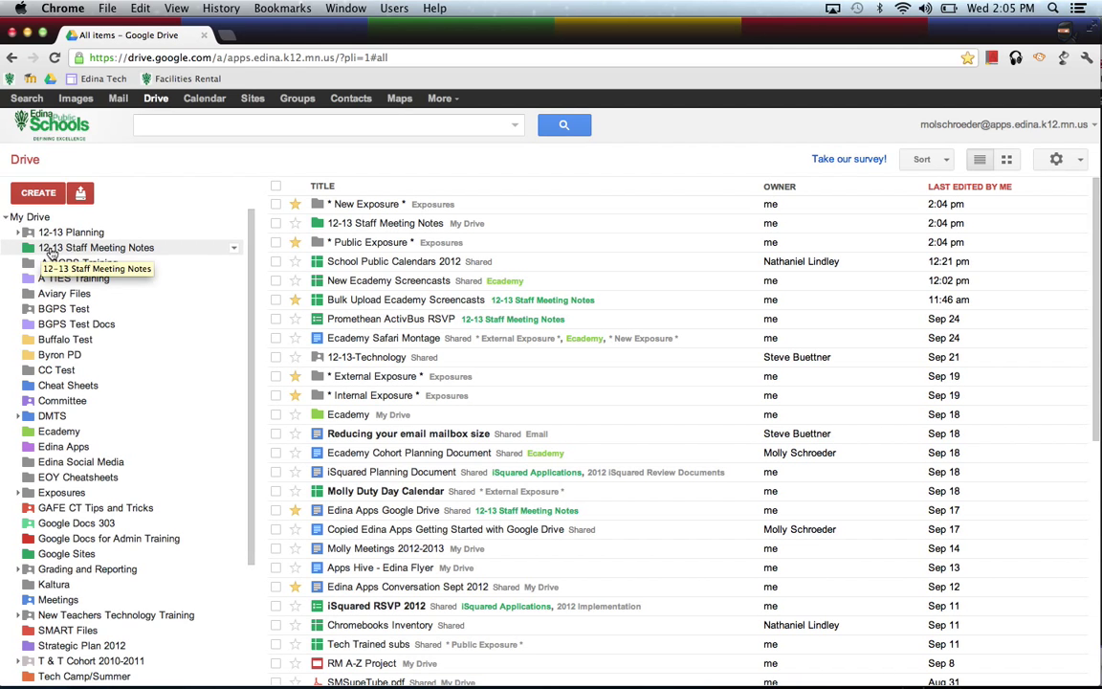
mouse_move(134, 253)
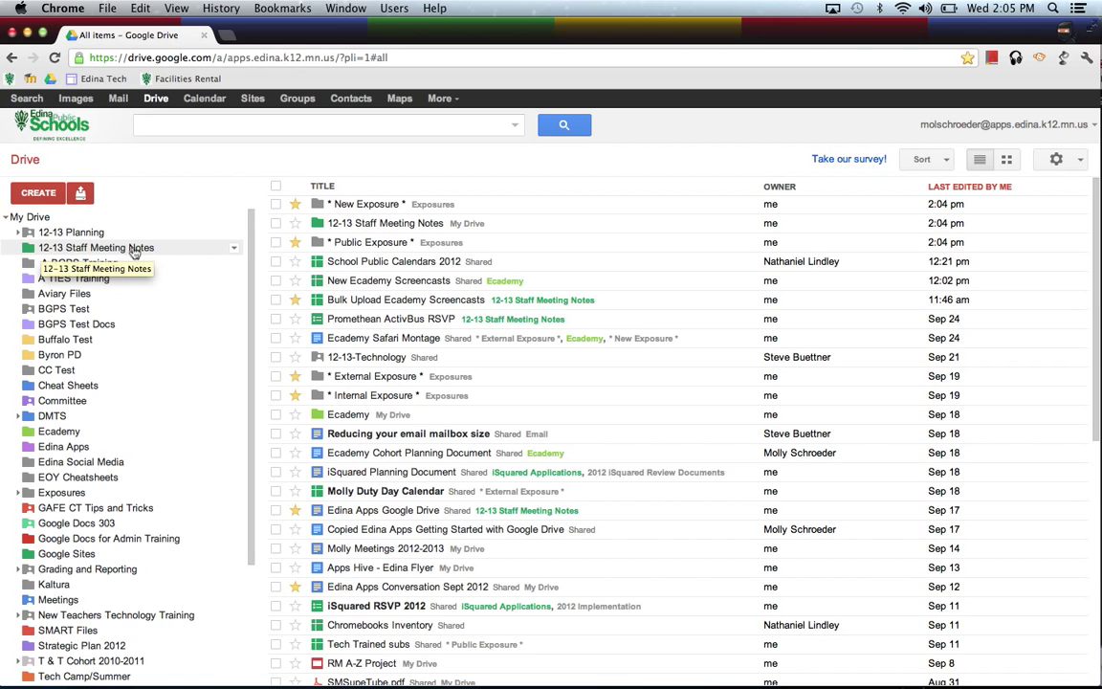
mouse_move(234, 251)
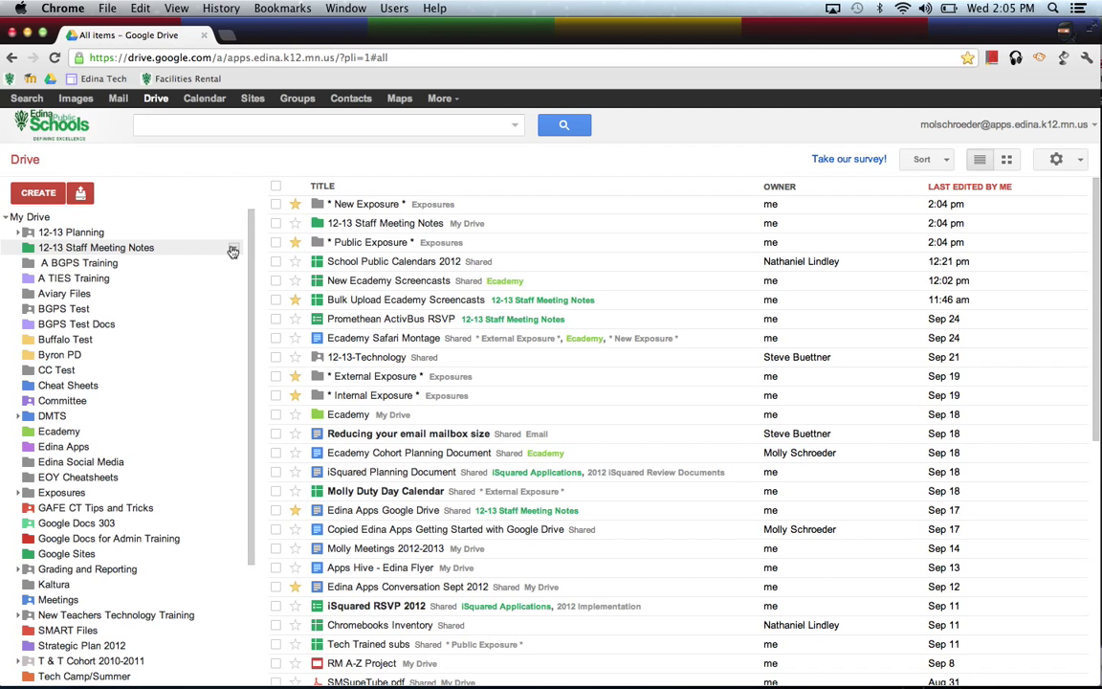
mouse_move(237, 250)
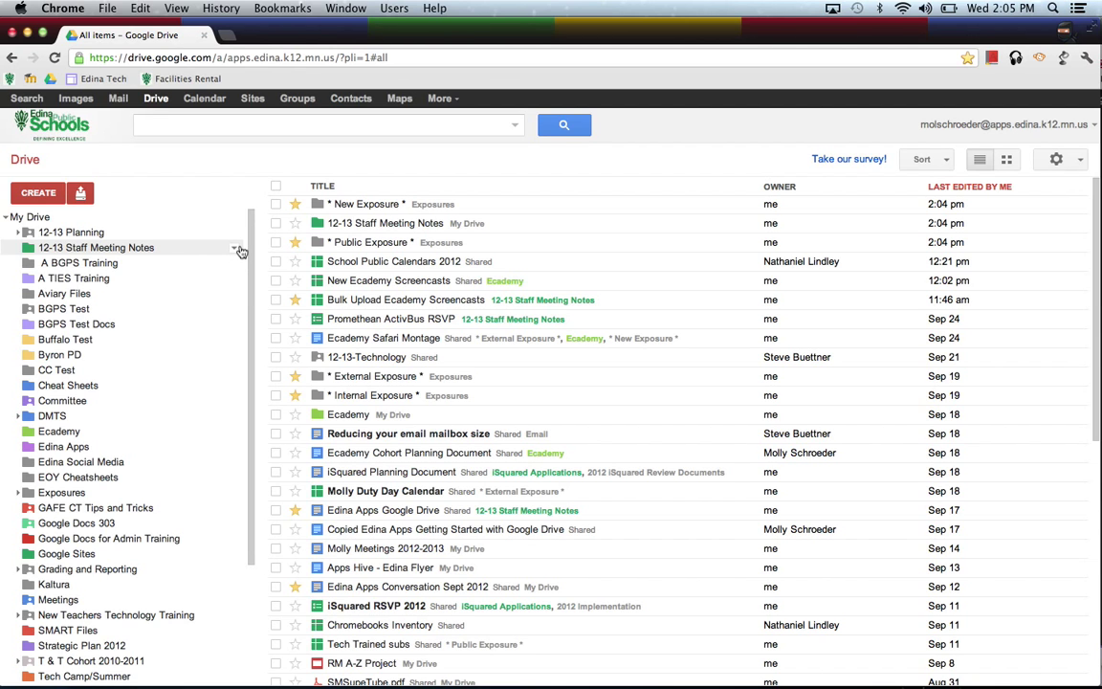
Step: Bring up Share > Share... for the '12-13 Staff Meeting Notes' folder
click(238, 249)
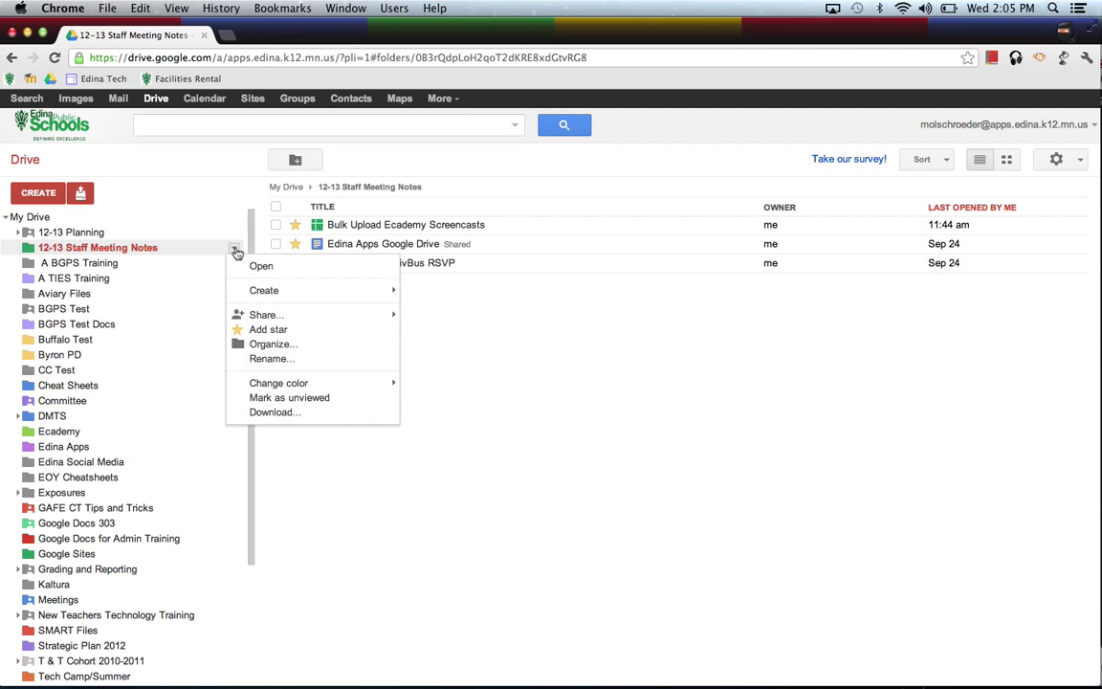
mouse_move(266, 314)
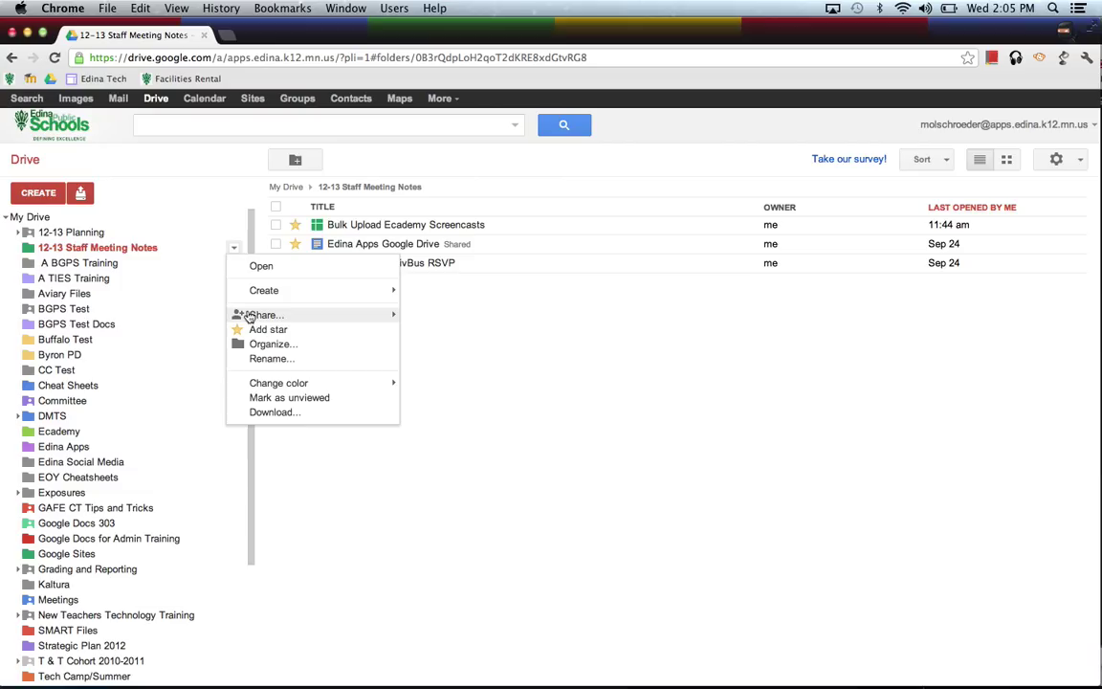
mouse_move(266, 314)
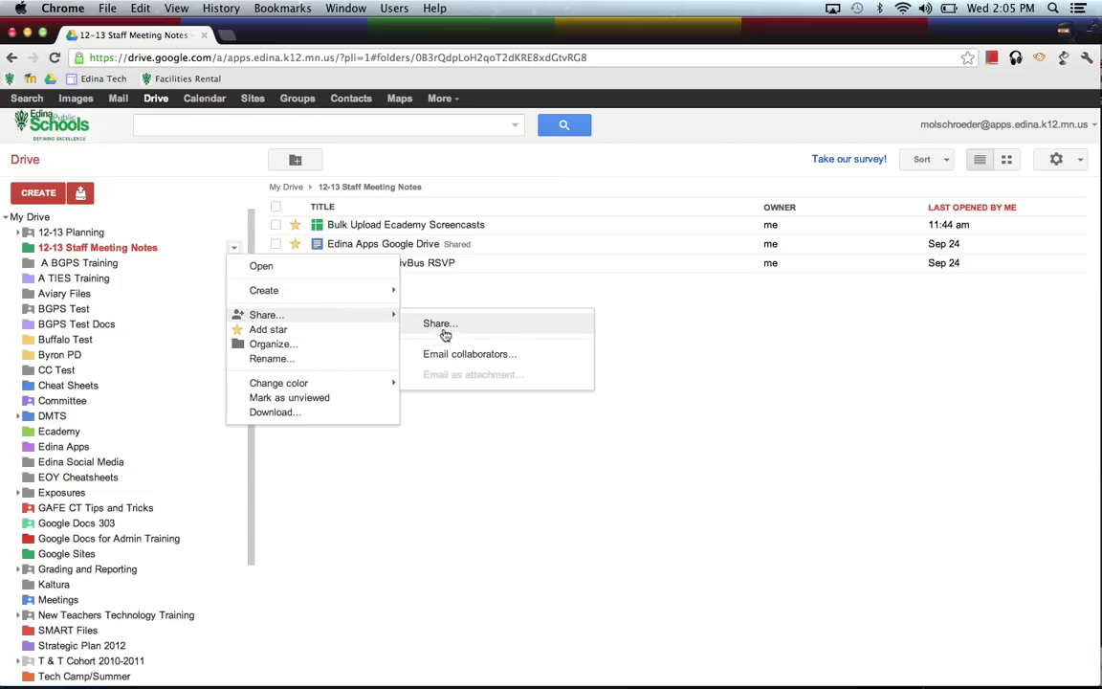
click(440, 323)
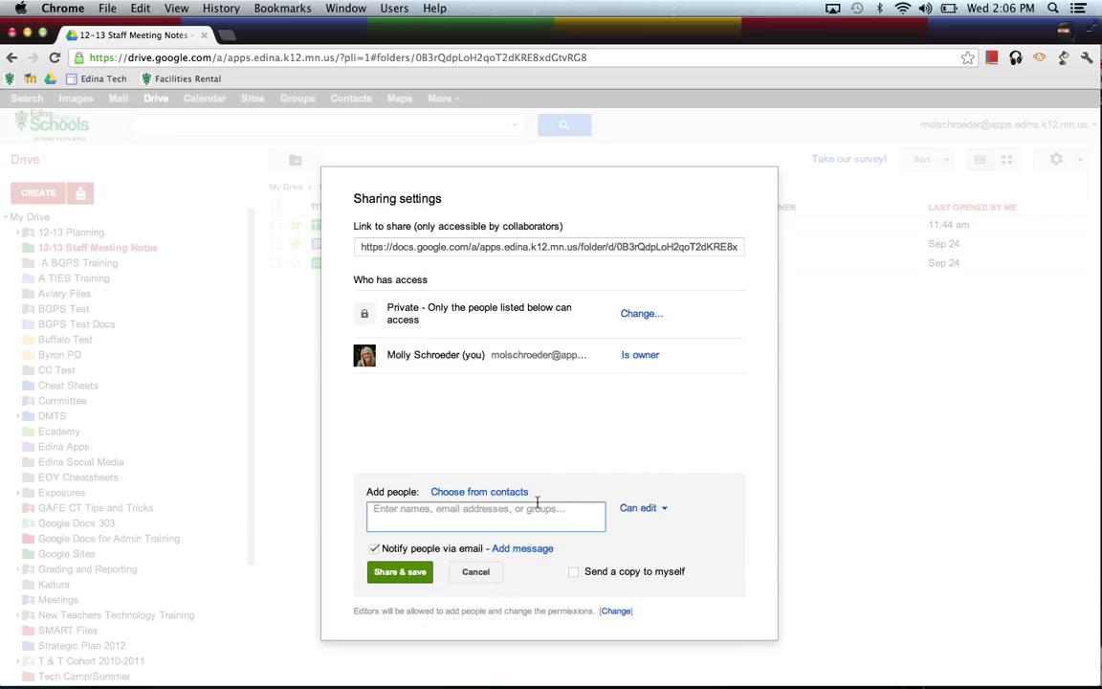
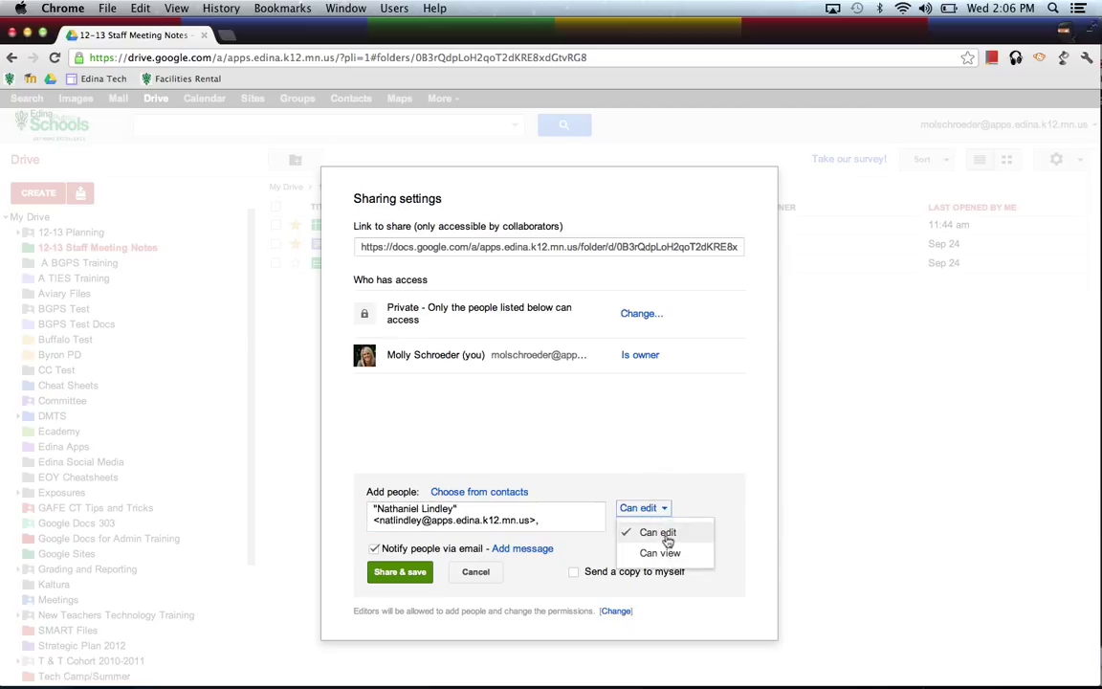
Step: Add the collaborator 'nat' with Can edit rights and the message 'This is for a test.', then share
click(659, 532)
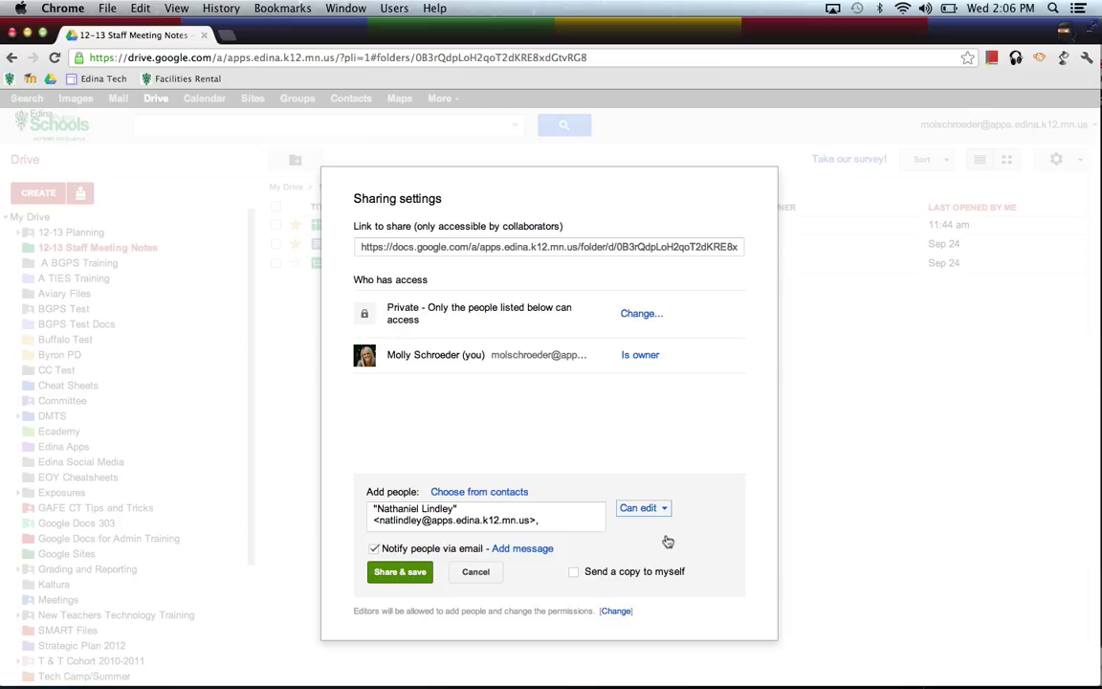
click(522, 547)
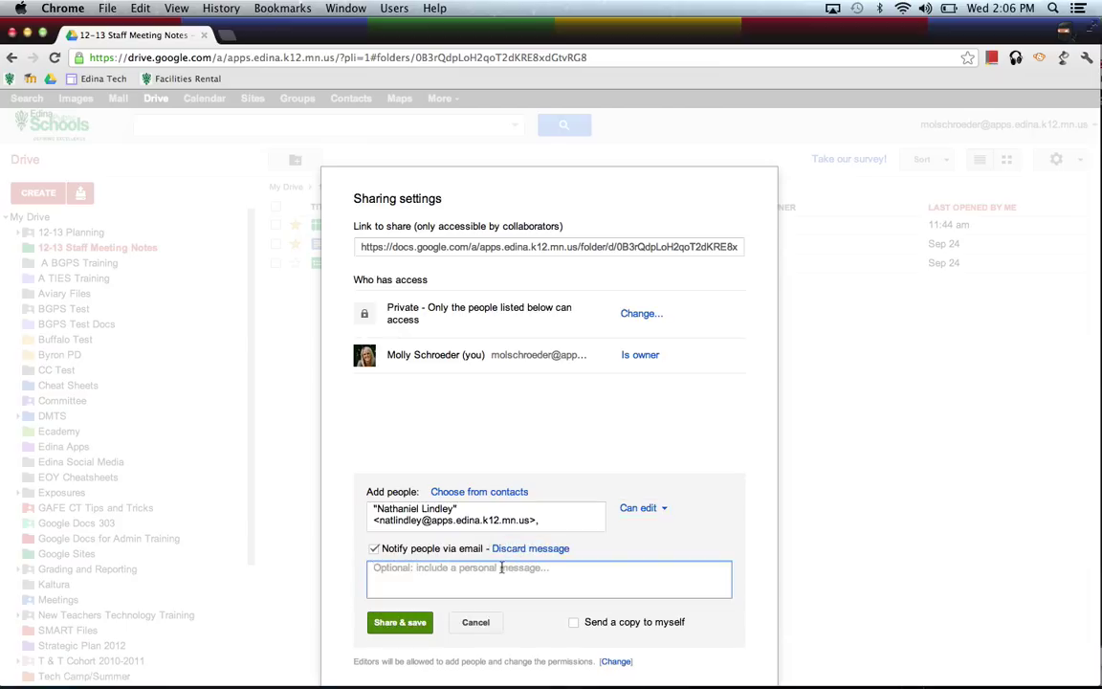
text(THis)
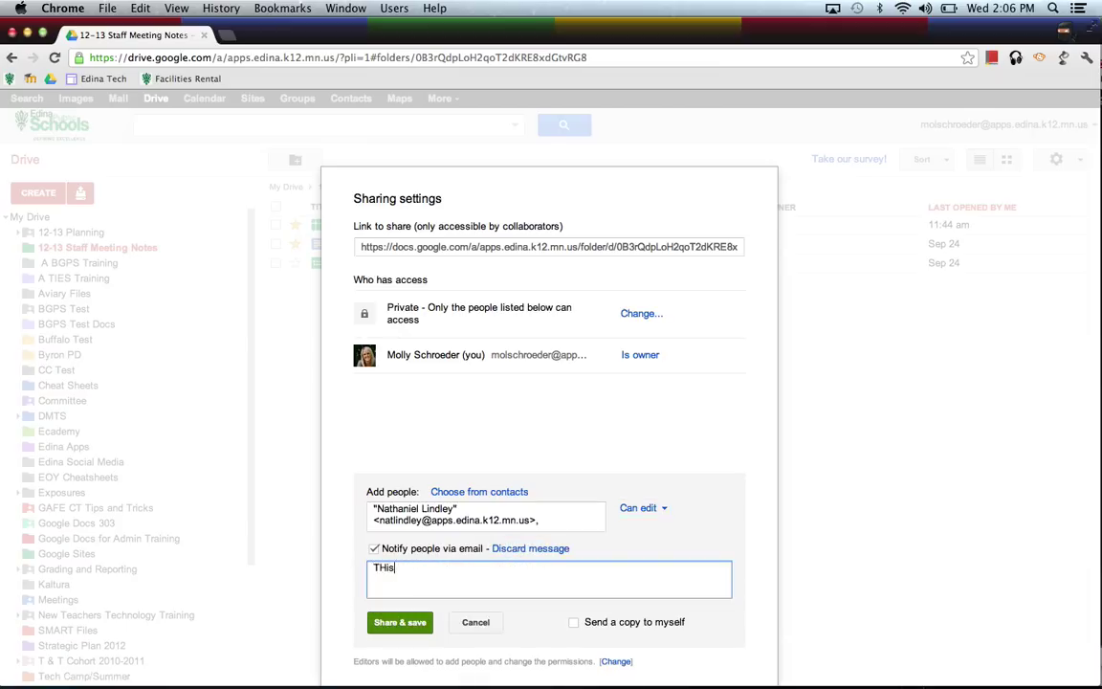
text(This is for a test.)
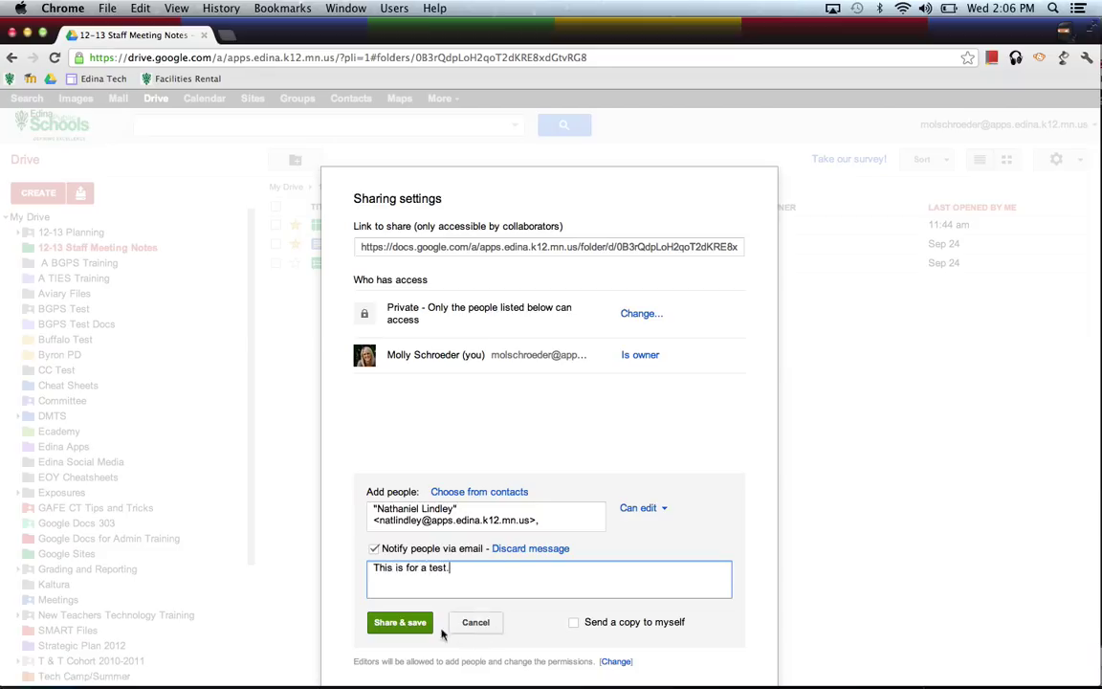
click(400, 622)
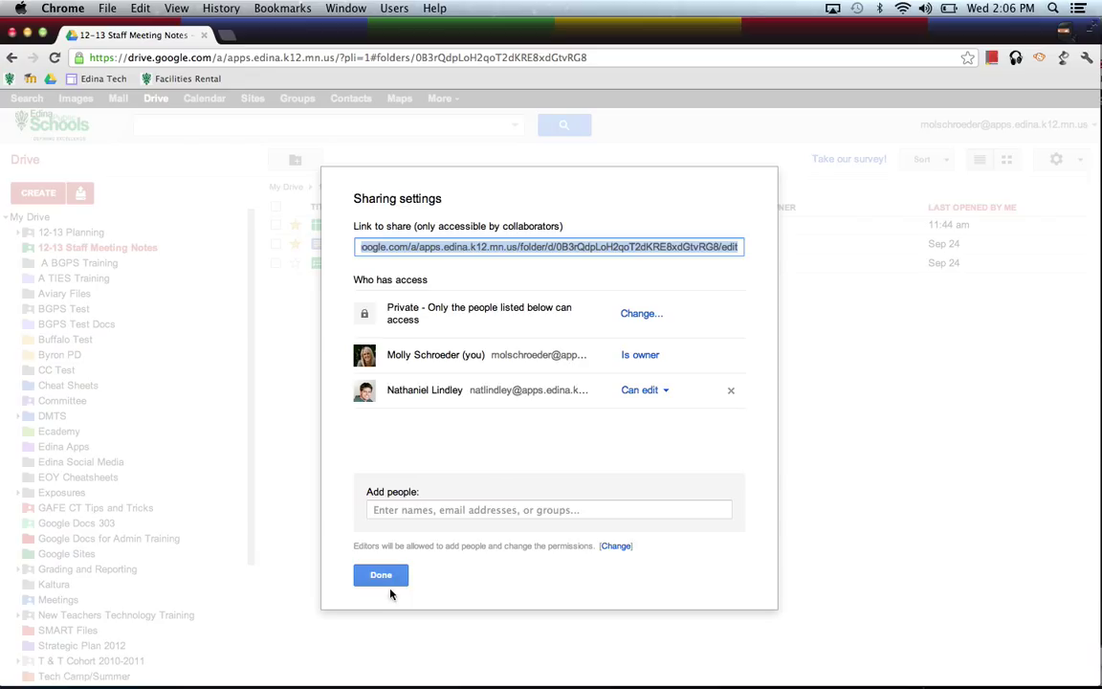
Step: Close the sharing settings with Done, returning to the folder's three shared documents
click(381, 574)
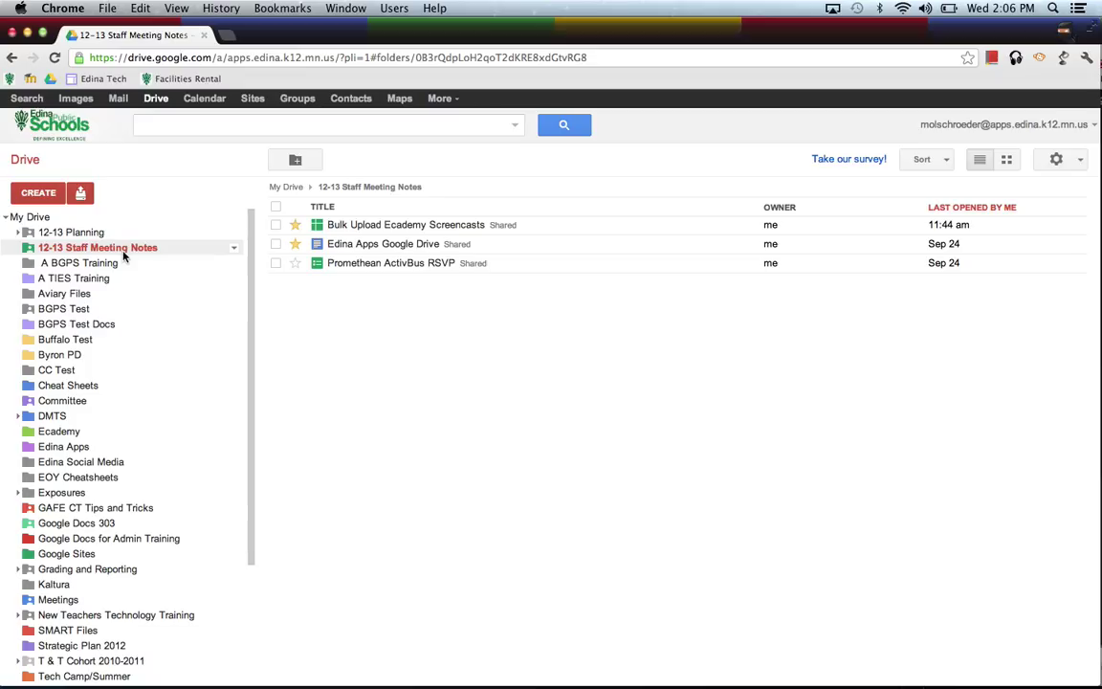
mouse_move(911, 548)
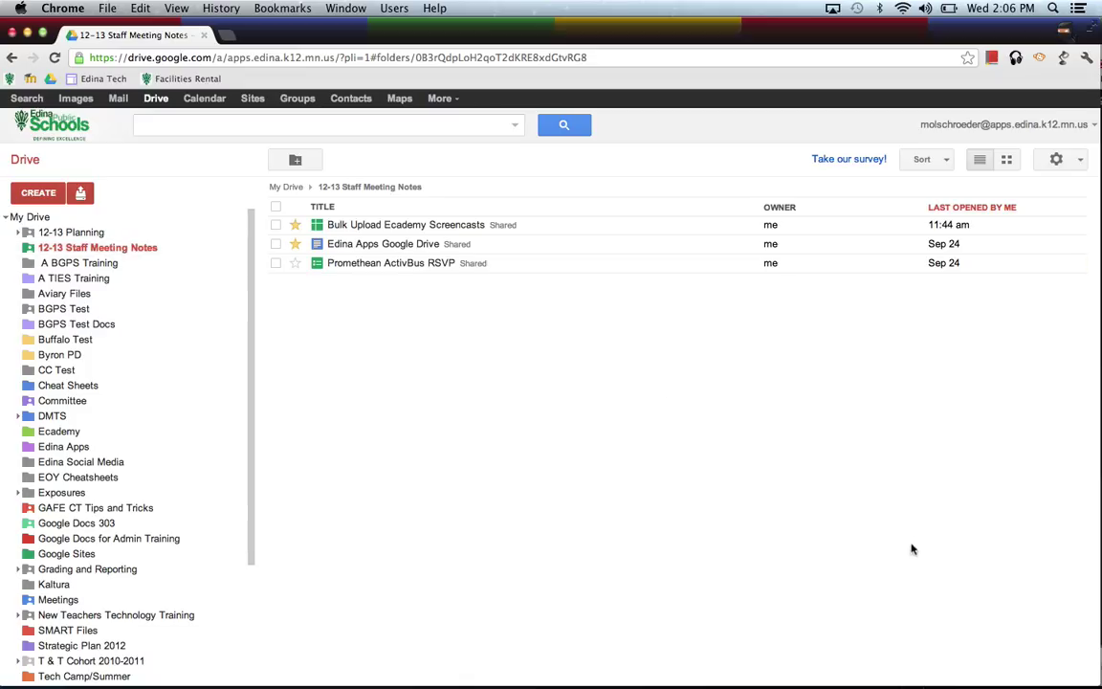